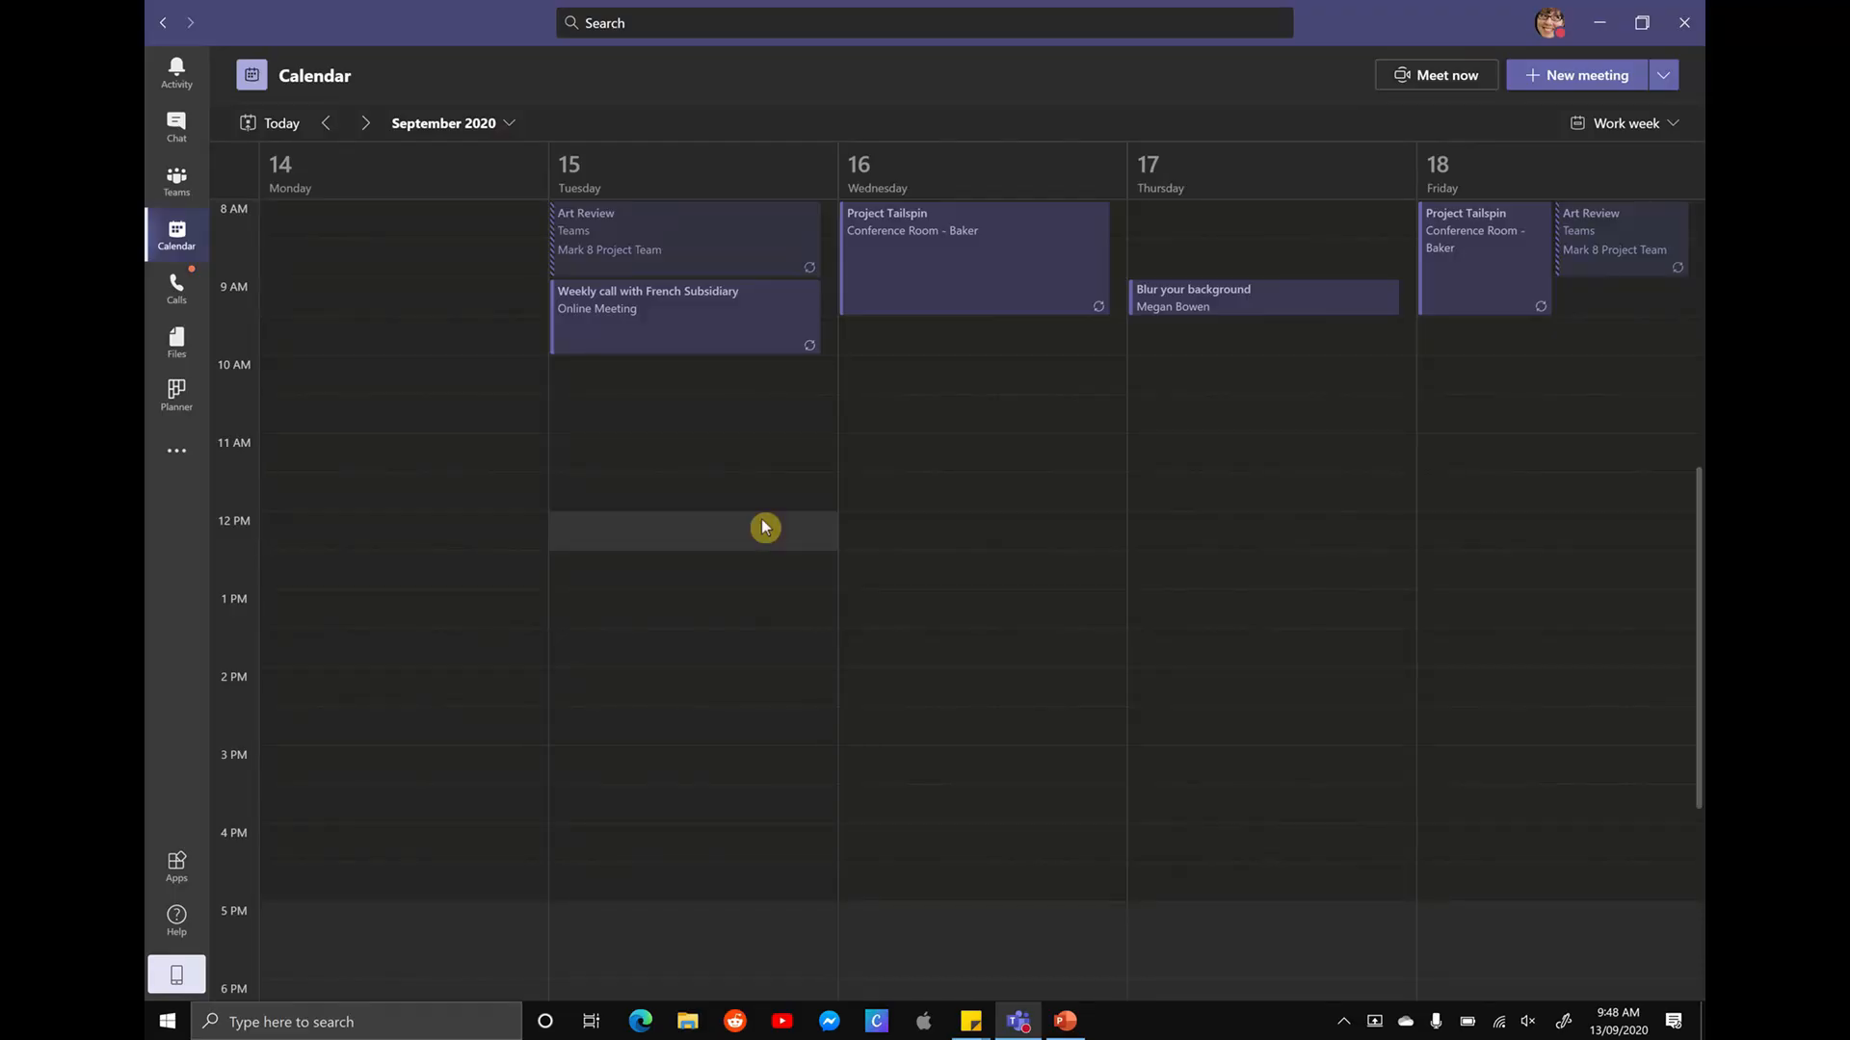
pyautogui.moveTo(1194, 310)
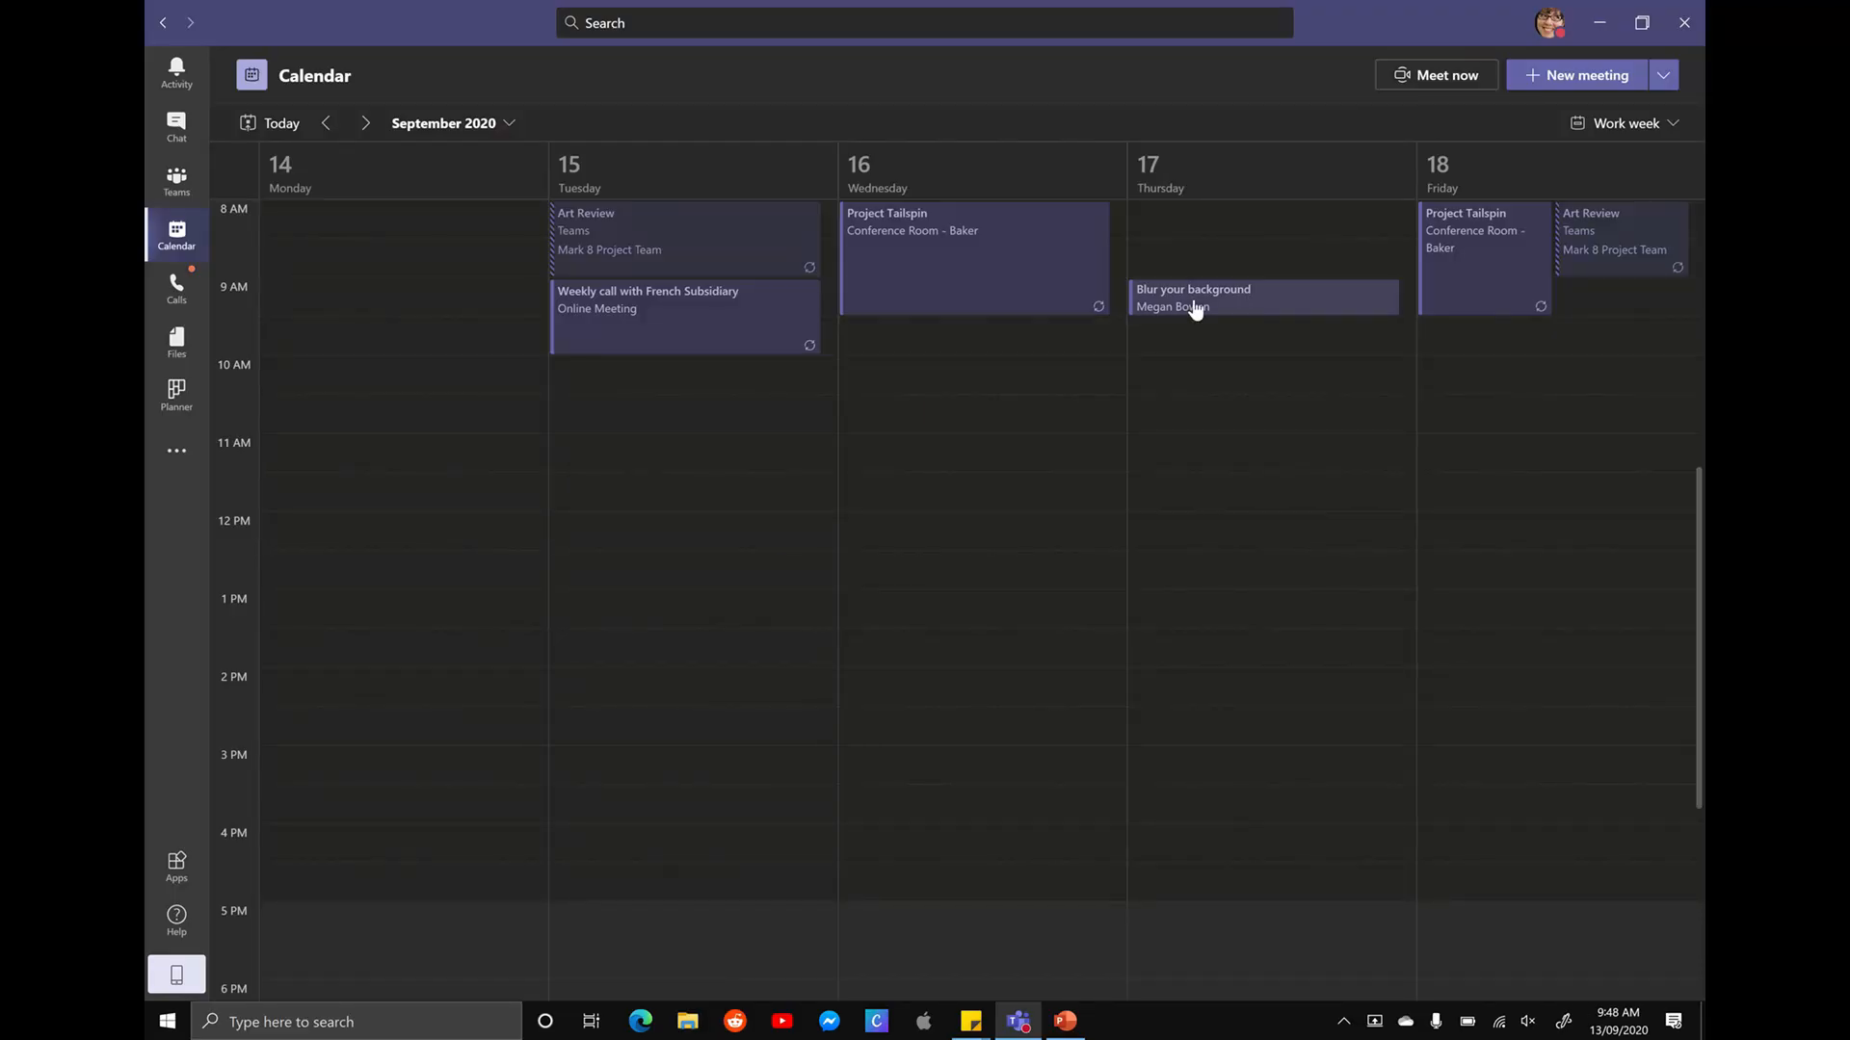
pyautogui.moveTo(1171, 383)
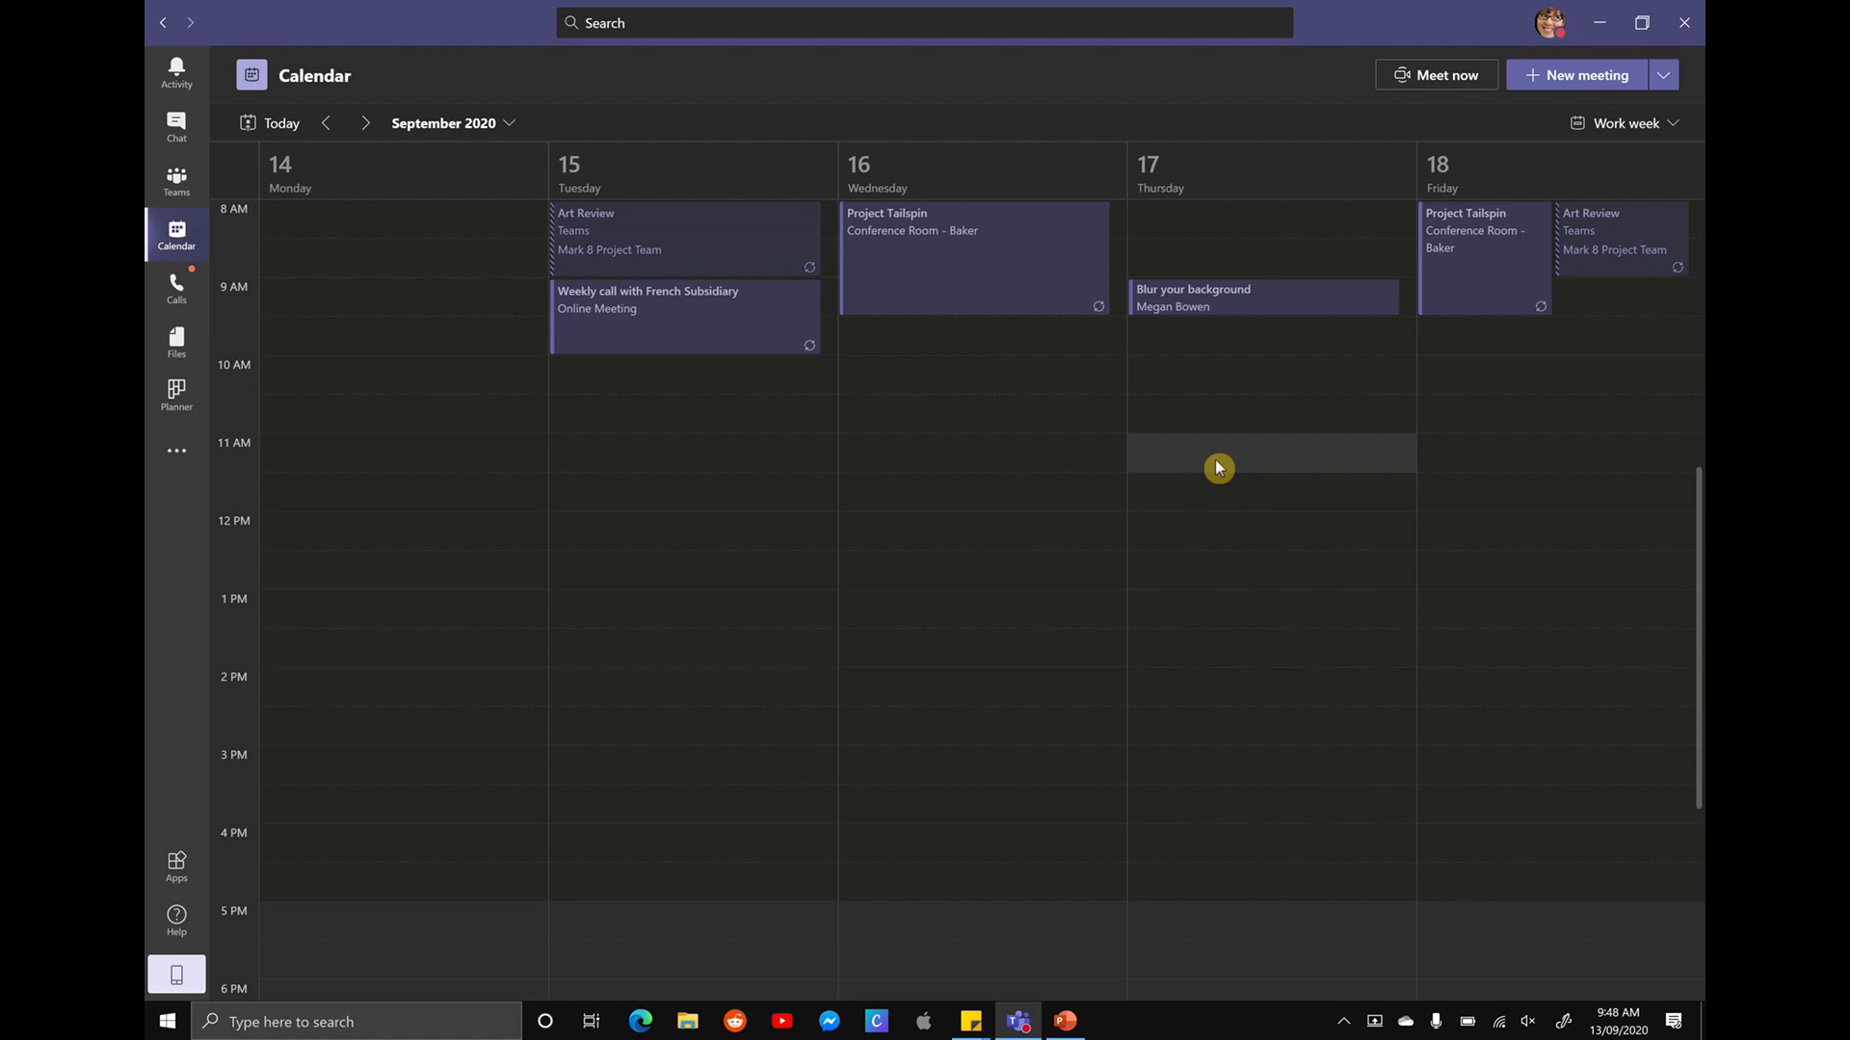
pyautogui.moveTo(1549, 23)
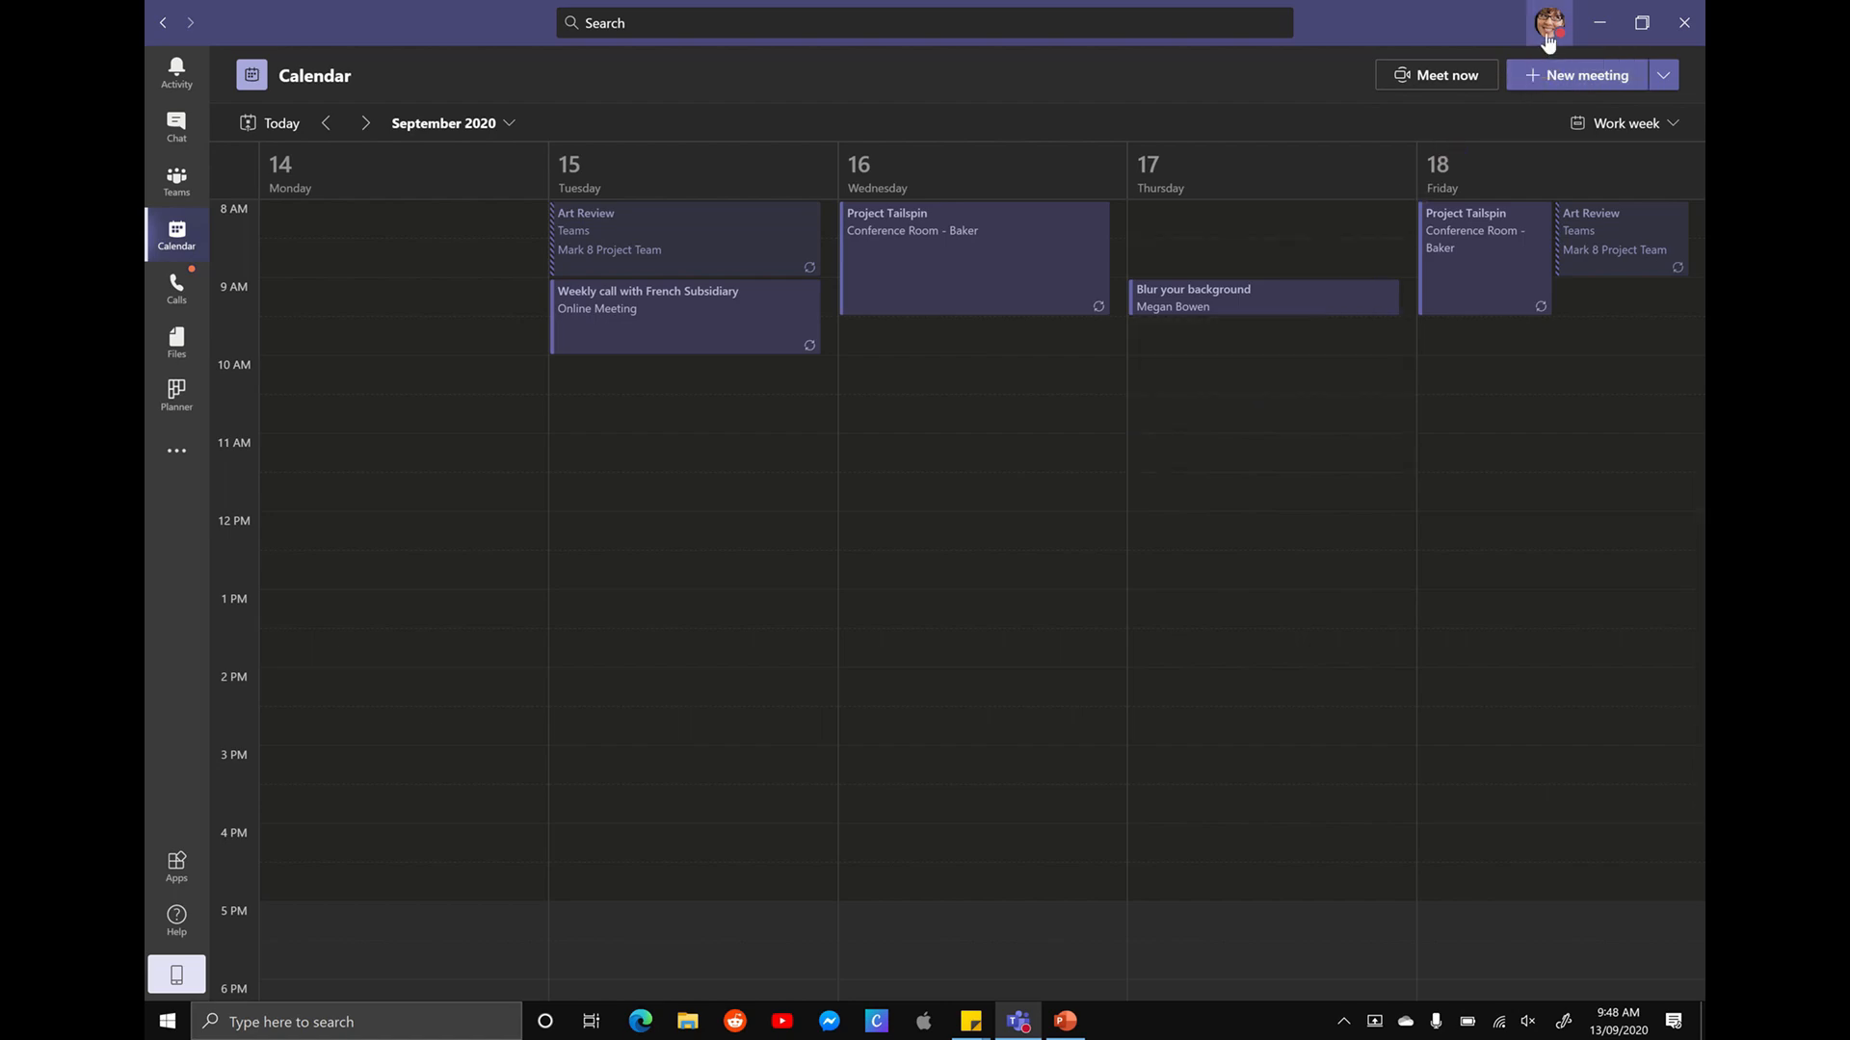
# Step: Run Check for updates from the profile menu and dismiss the background-install notice
pyautogui.click(1548, 23)
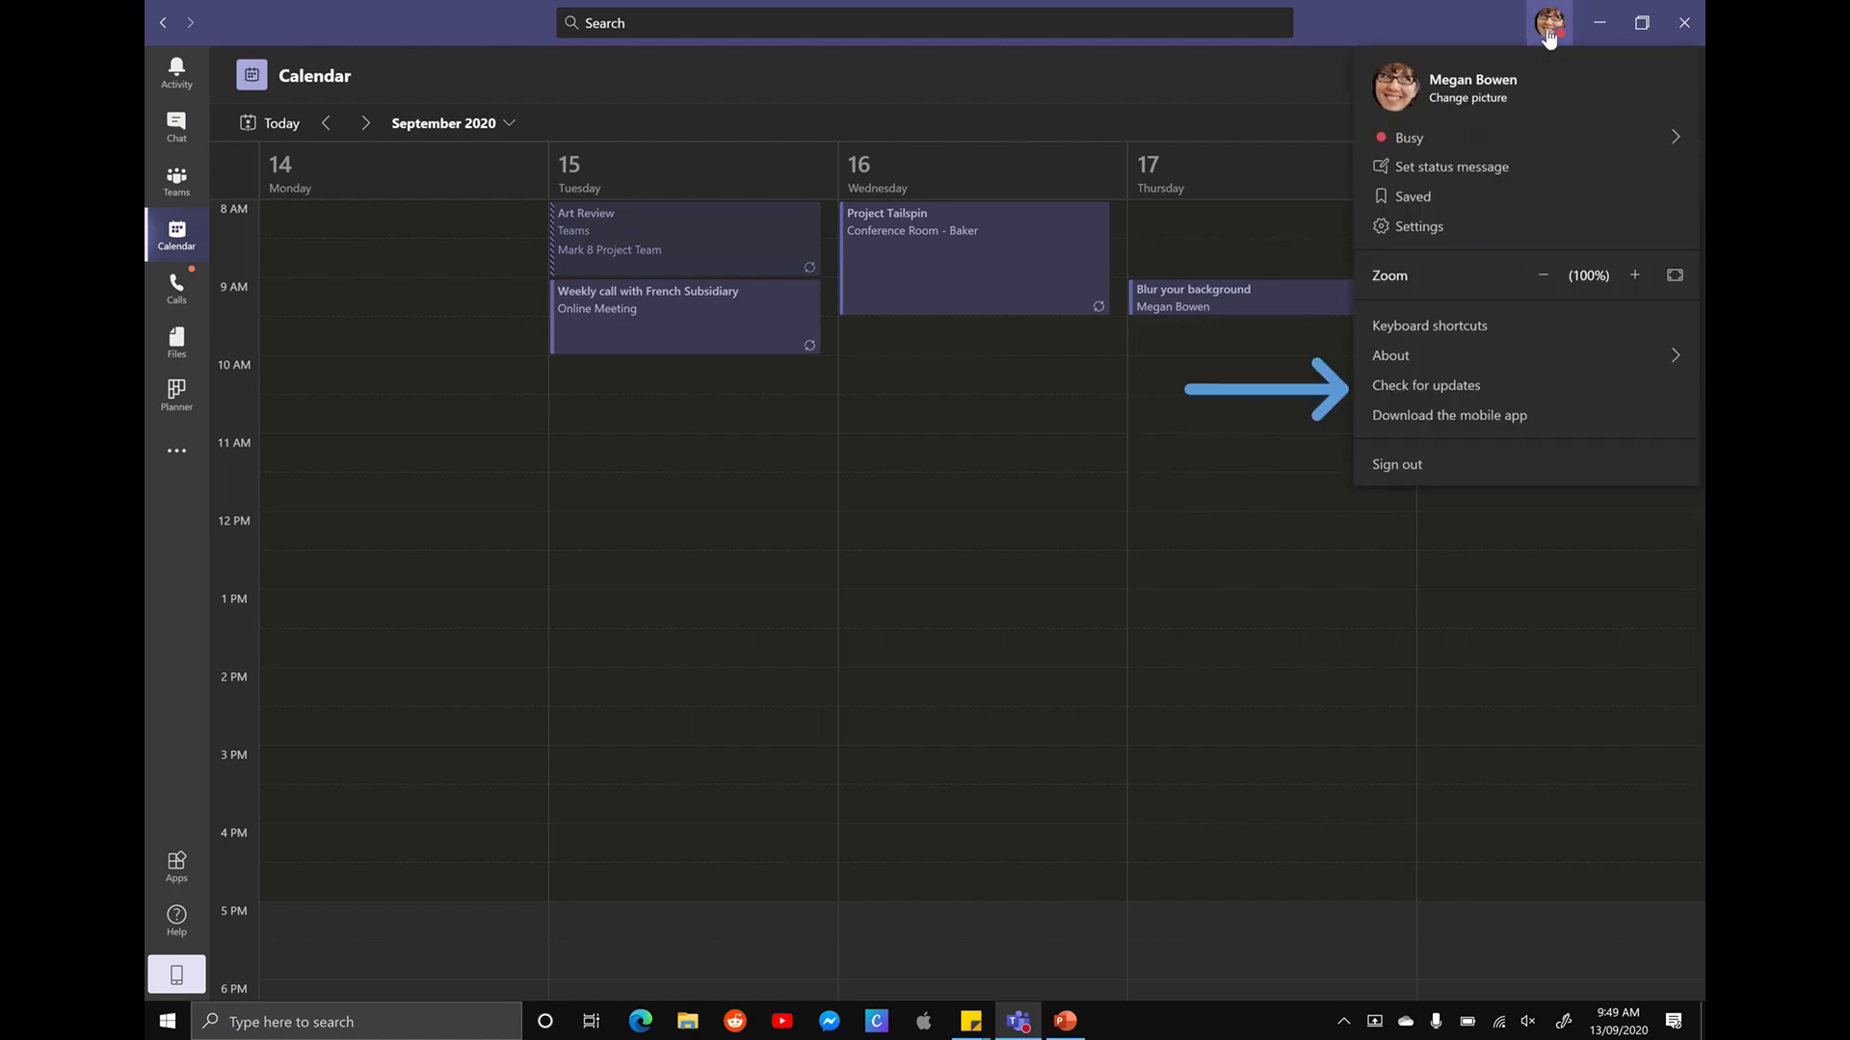
pyautogui.moveTo(1447, 385)
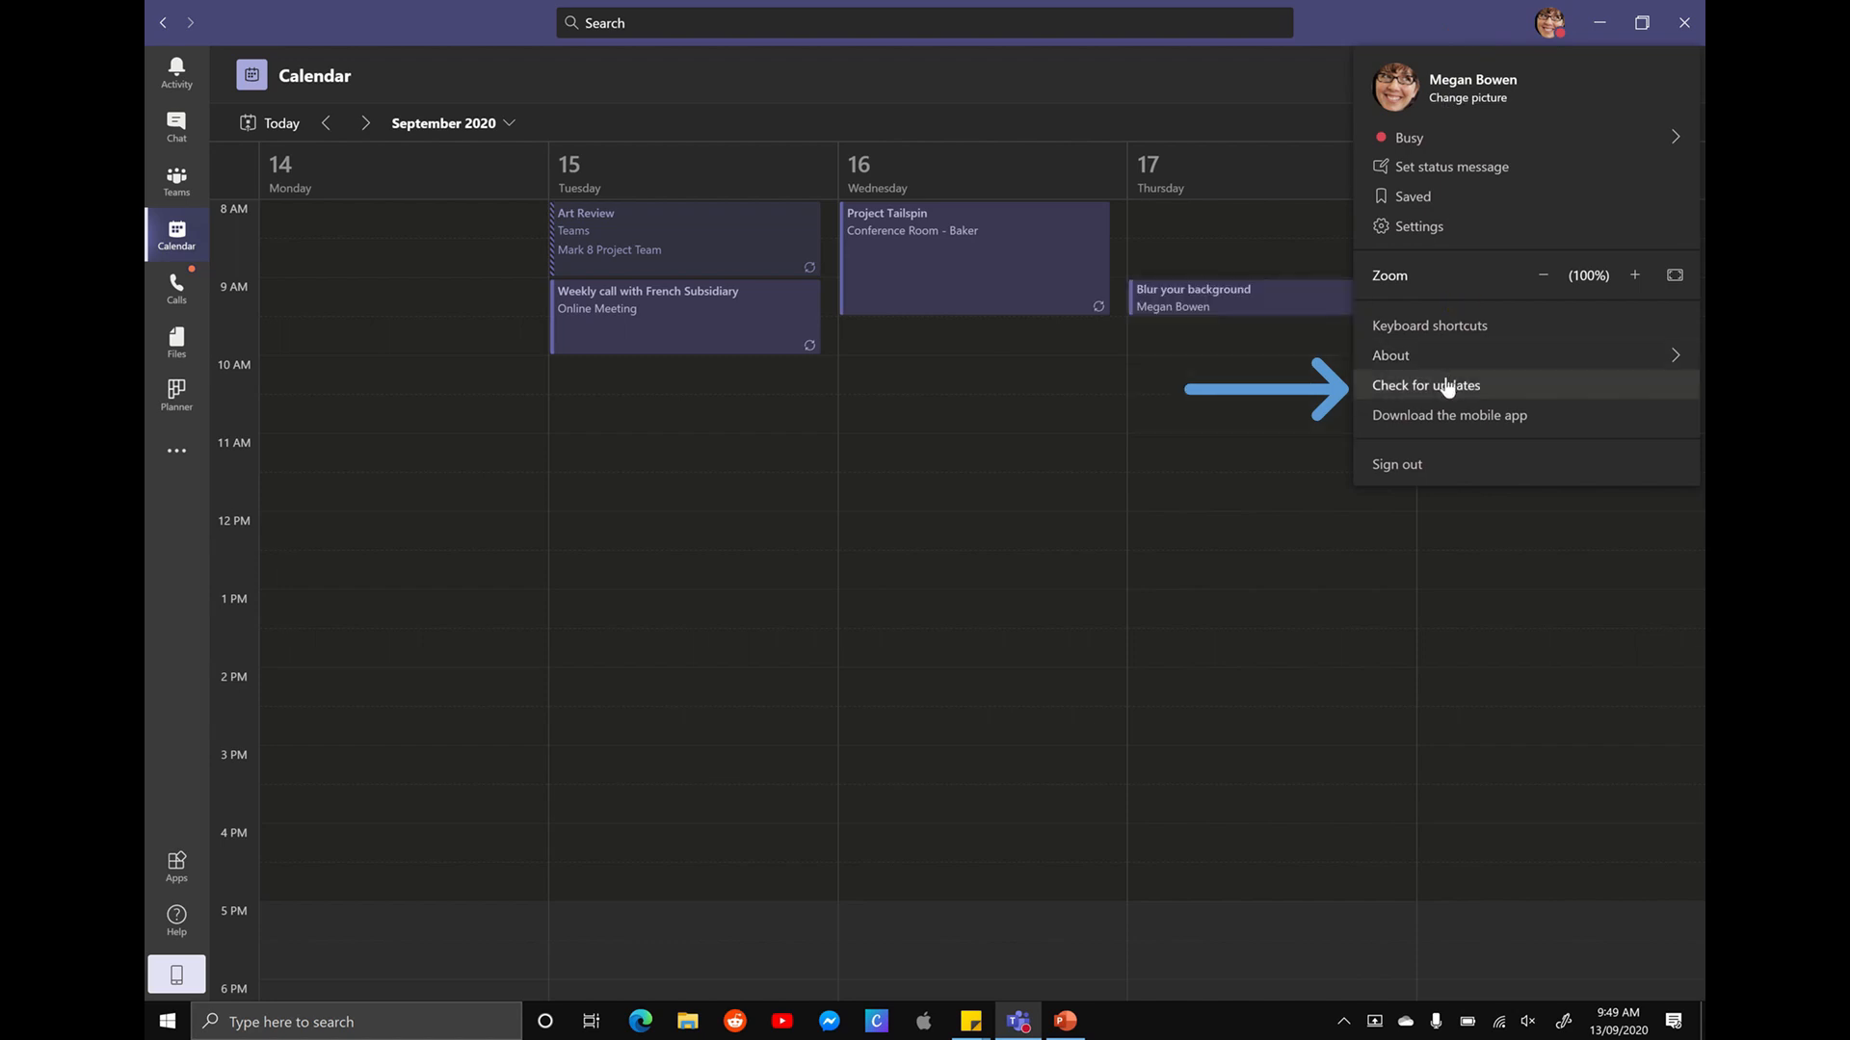
pyautogui.click(1425, 386)
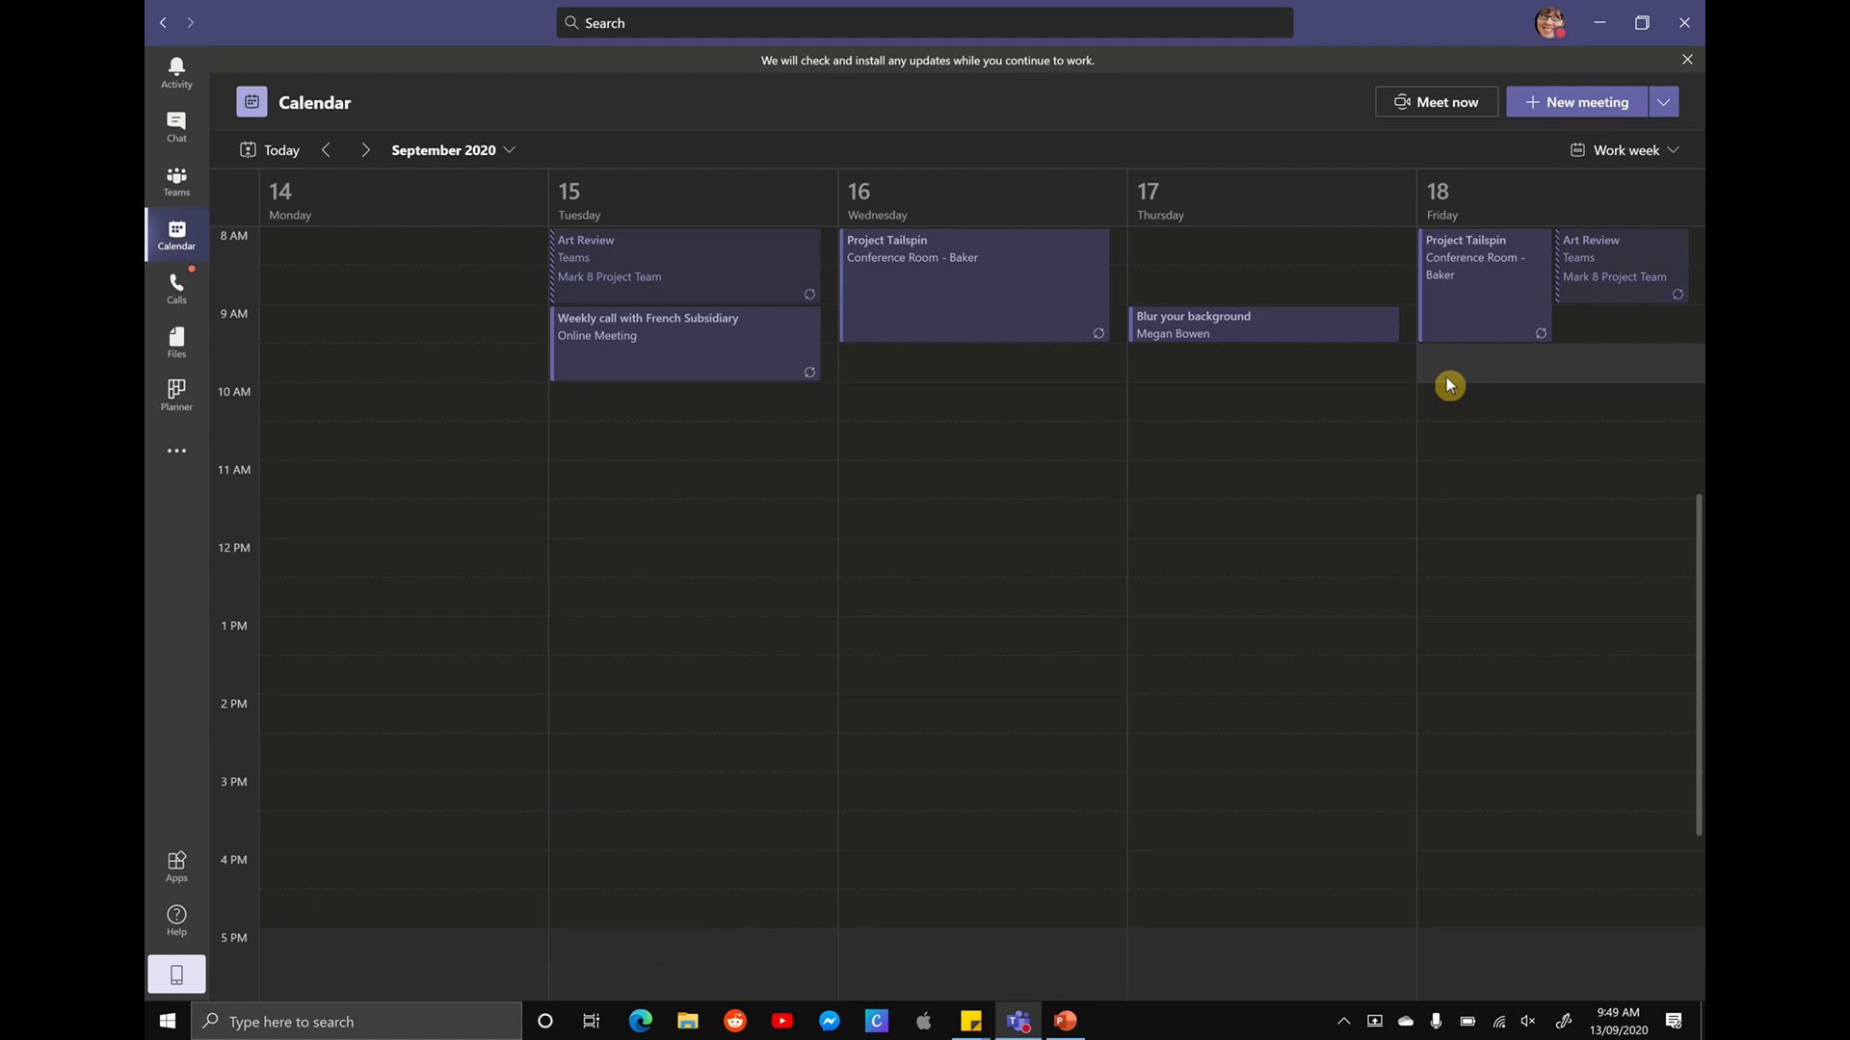
pyautogui.click(1686, 59)
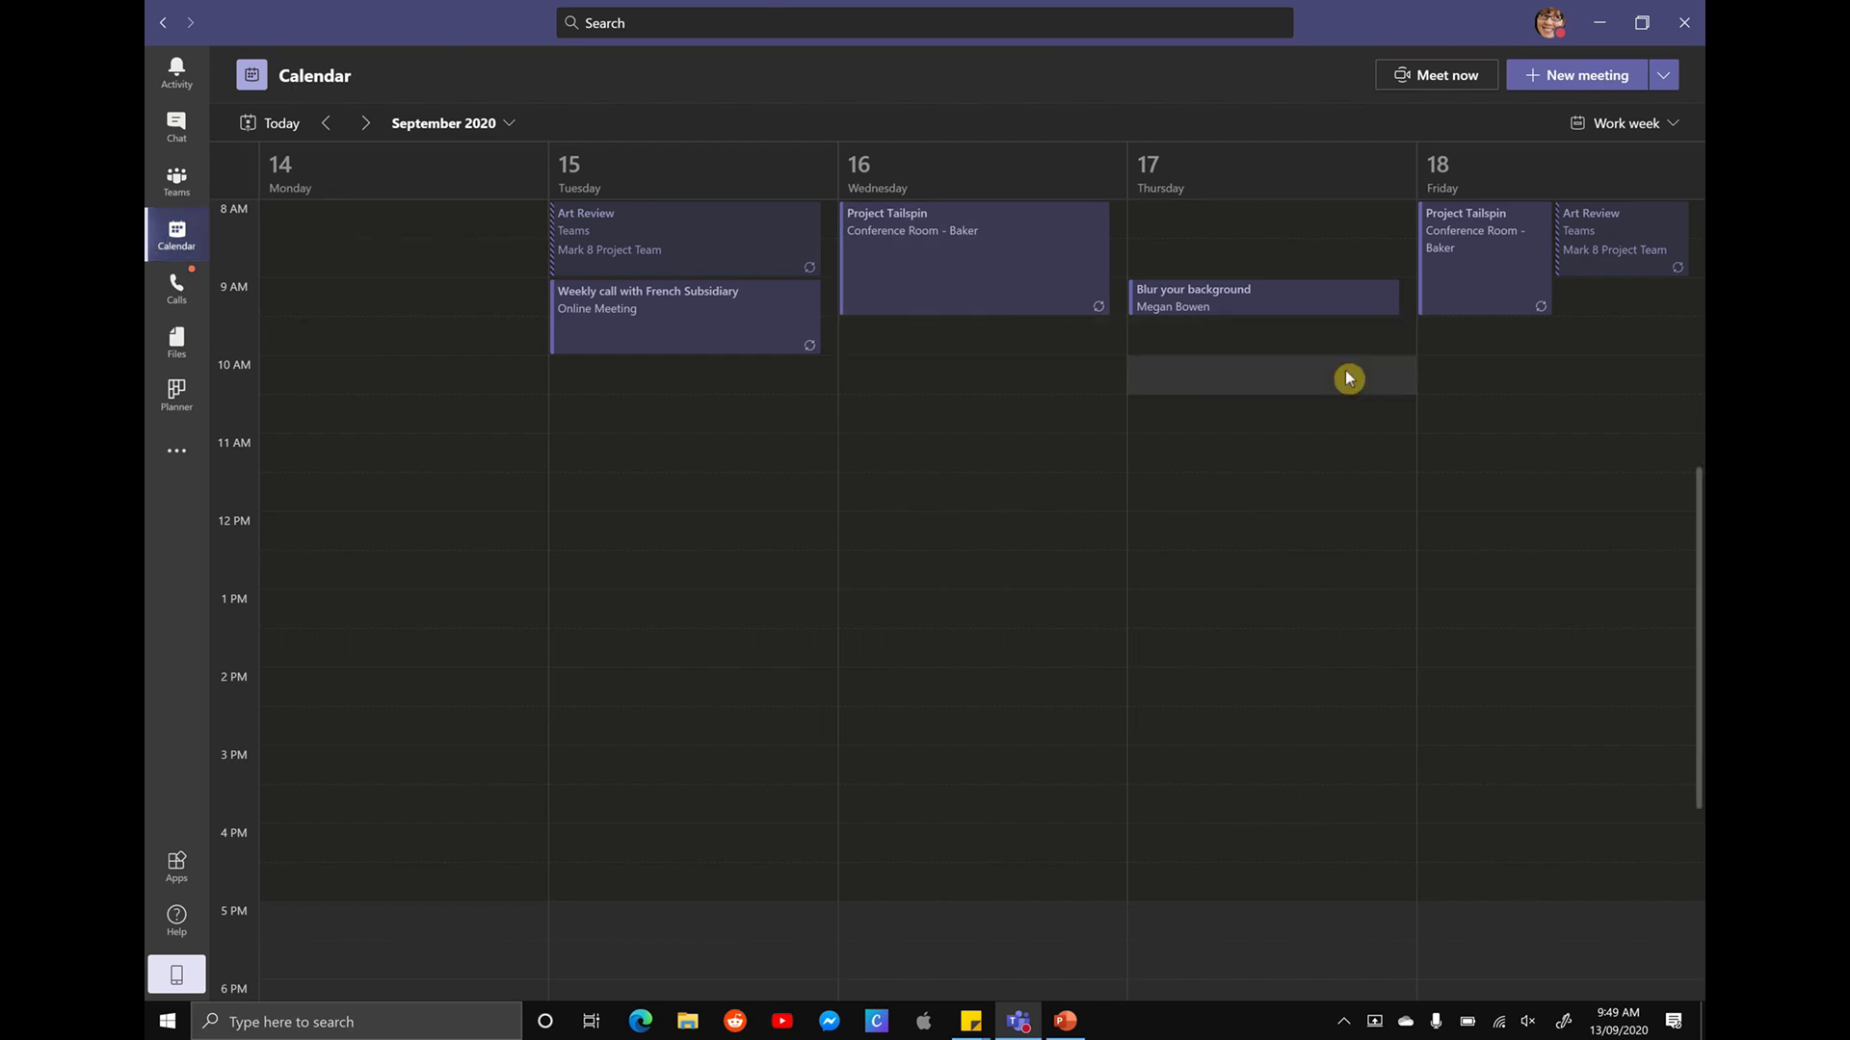
pyautogui.moveTo(1564, 422)
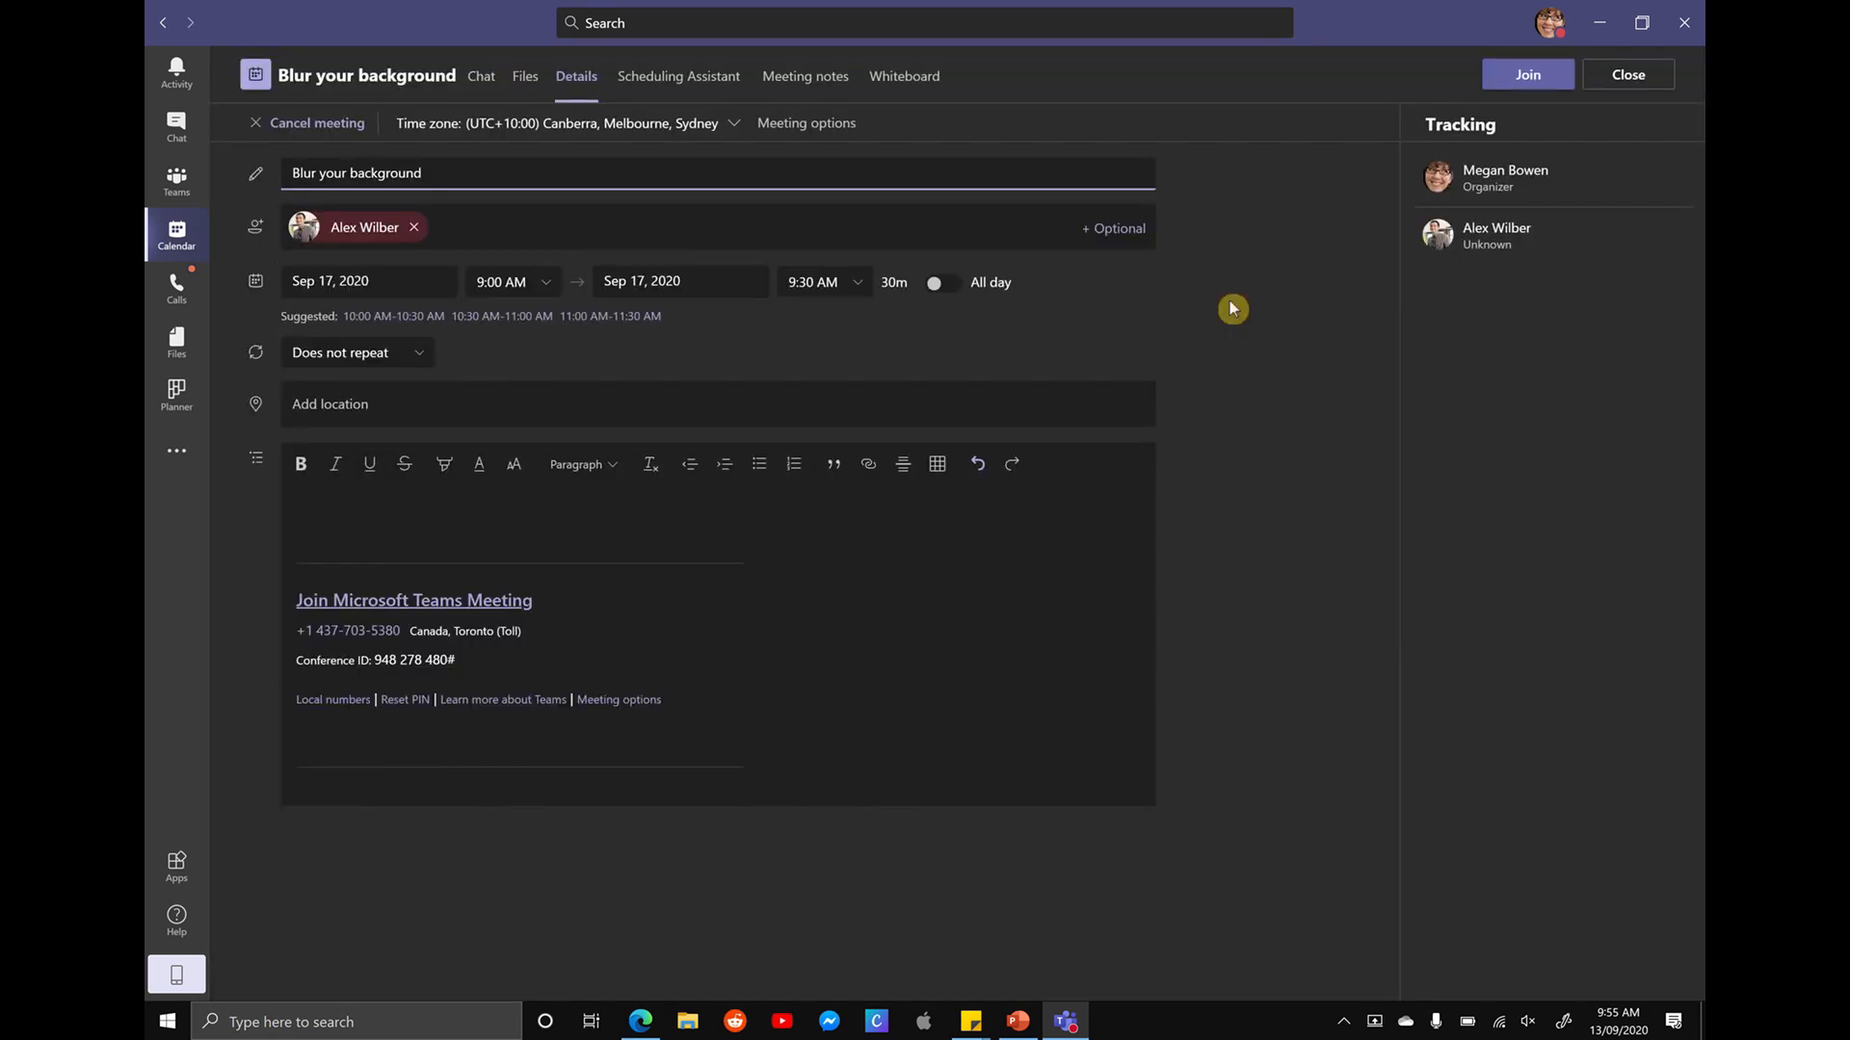
# Step: Enter the Blur your background meeting's pre-join screen with the camera switched on
pyautogui.click(1528, 75)
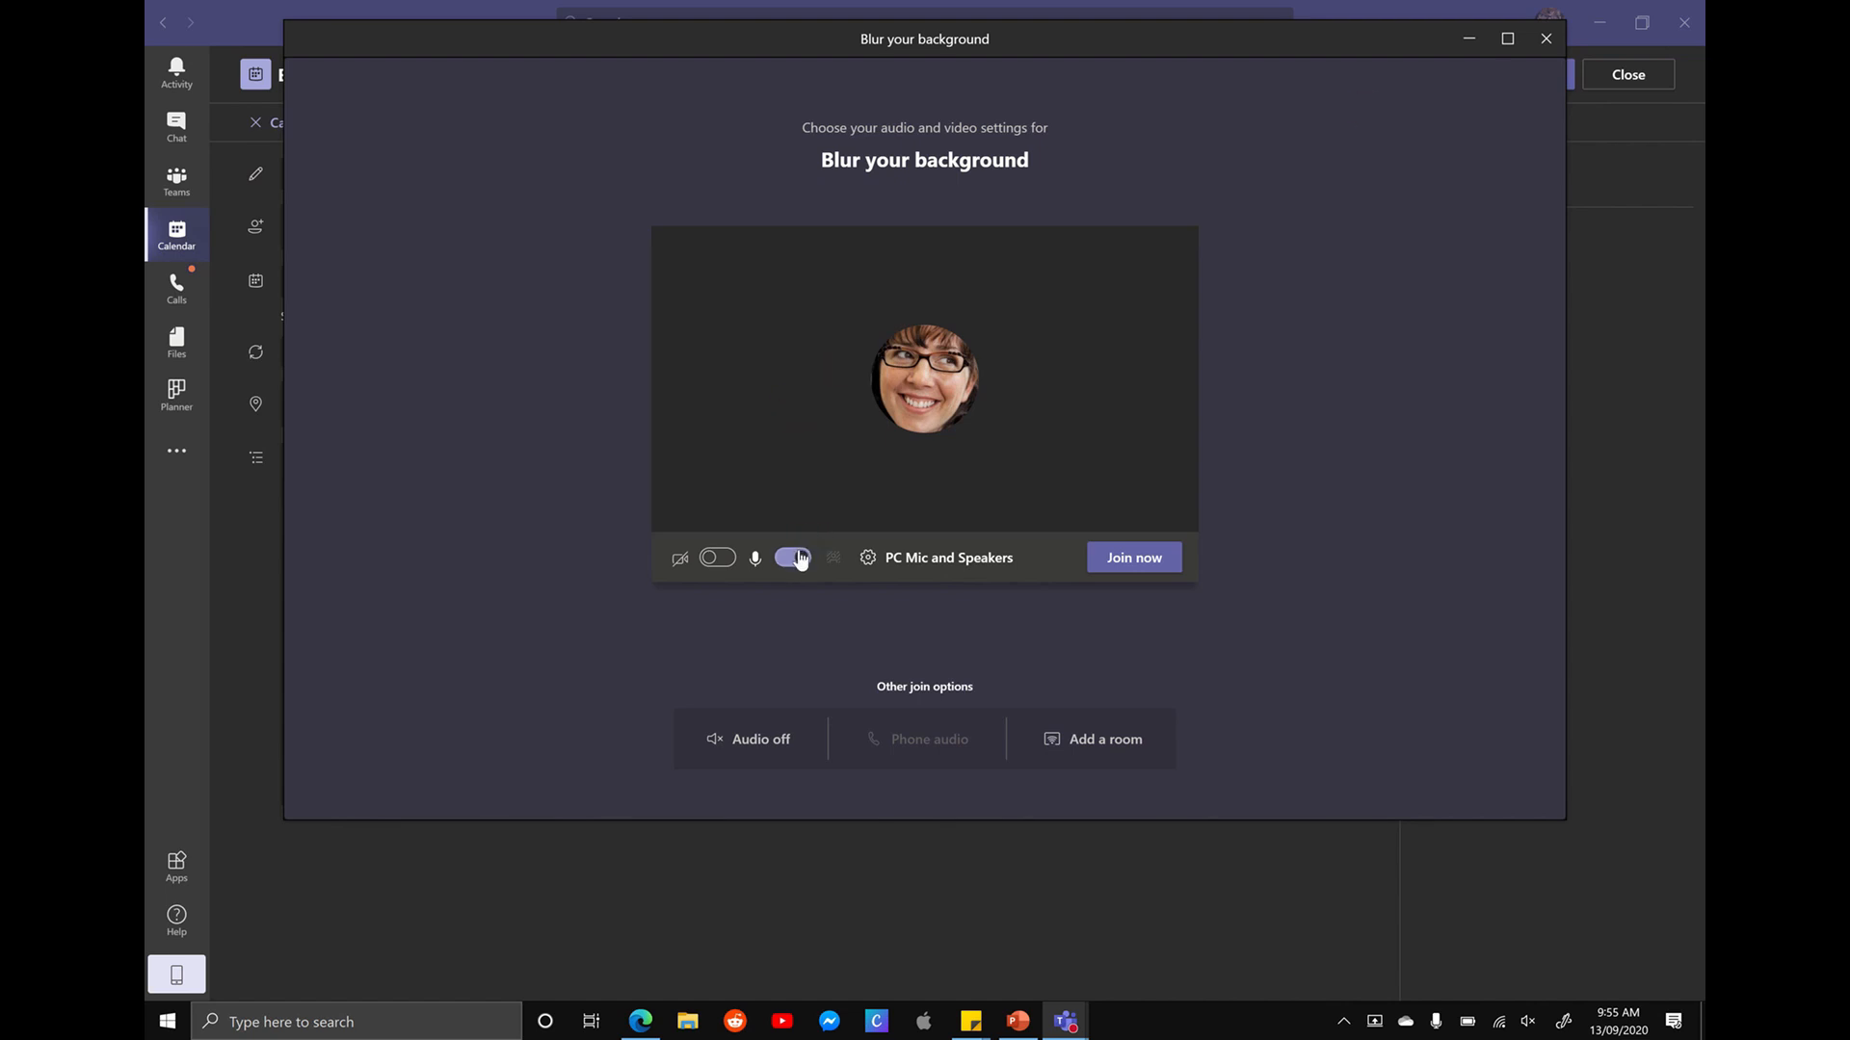
pyautogui.click(716, 557)
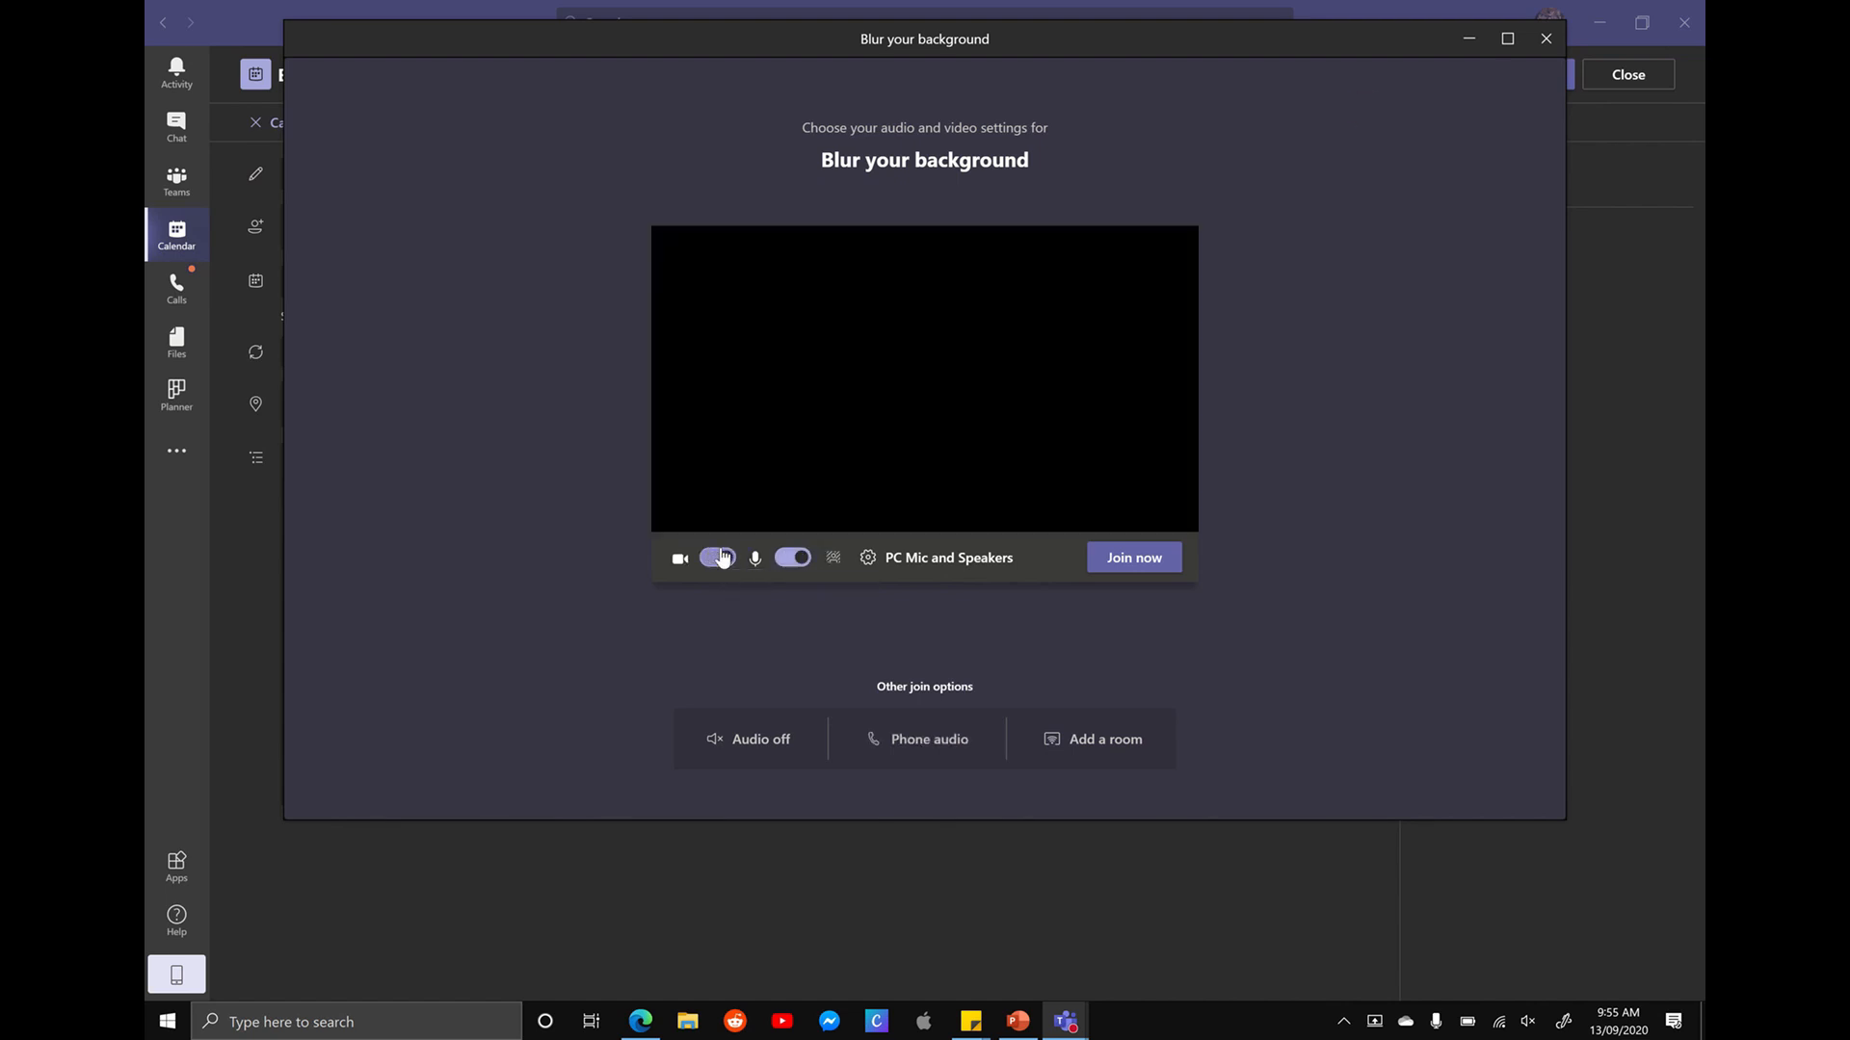
pyautogui.click(716, 556)
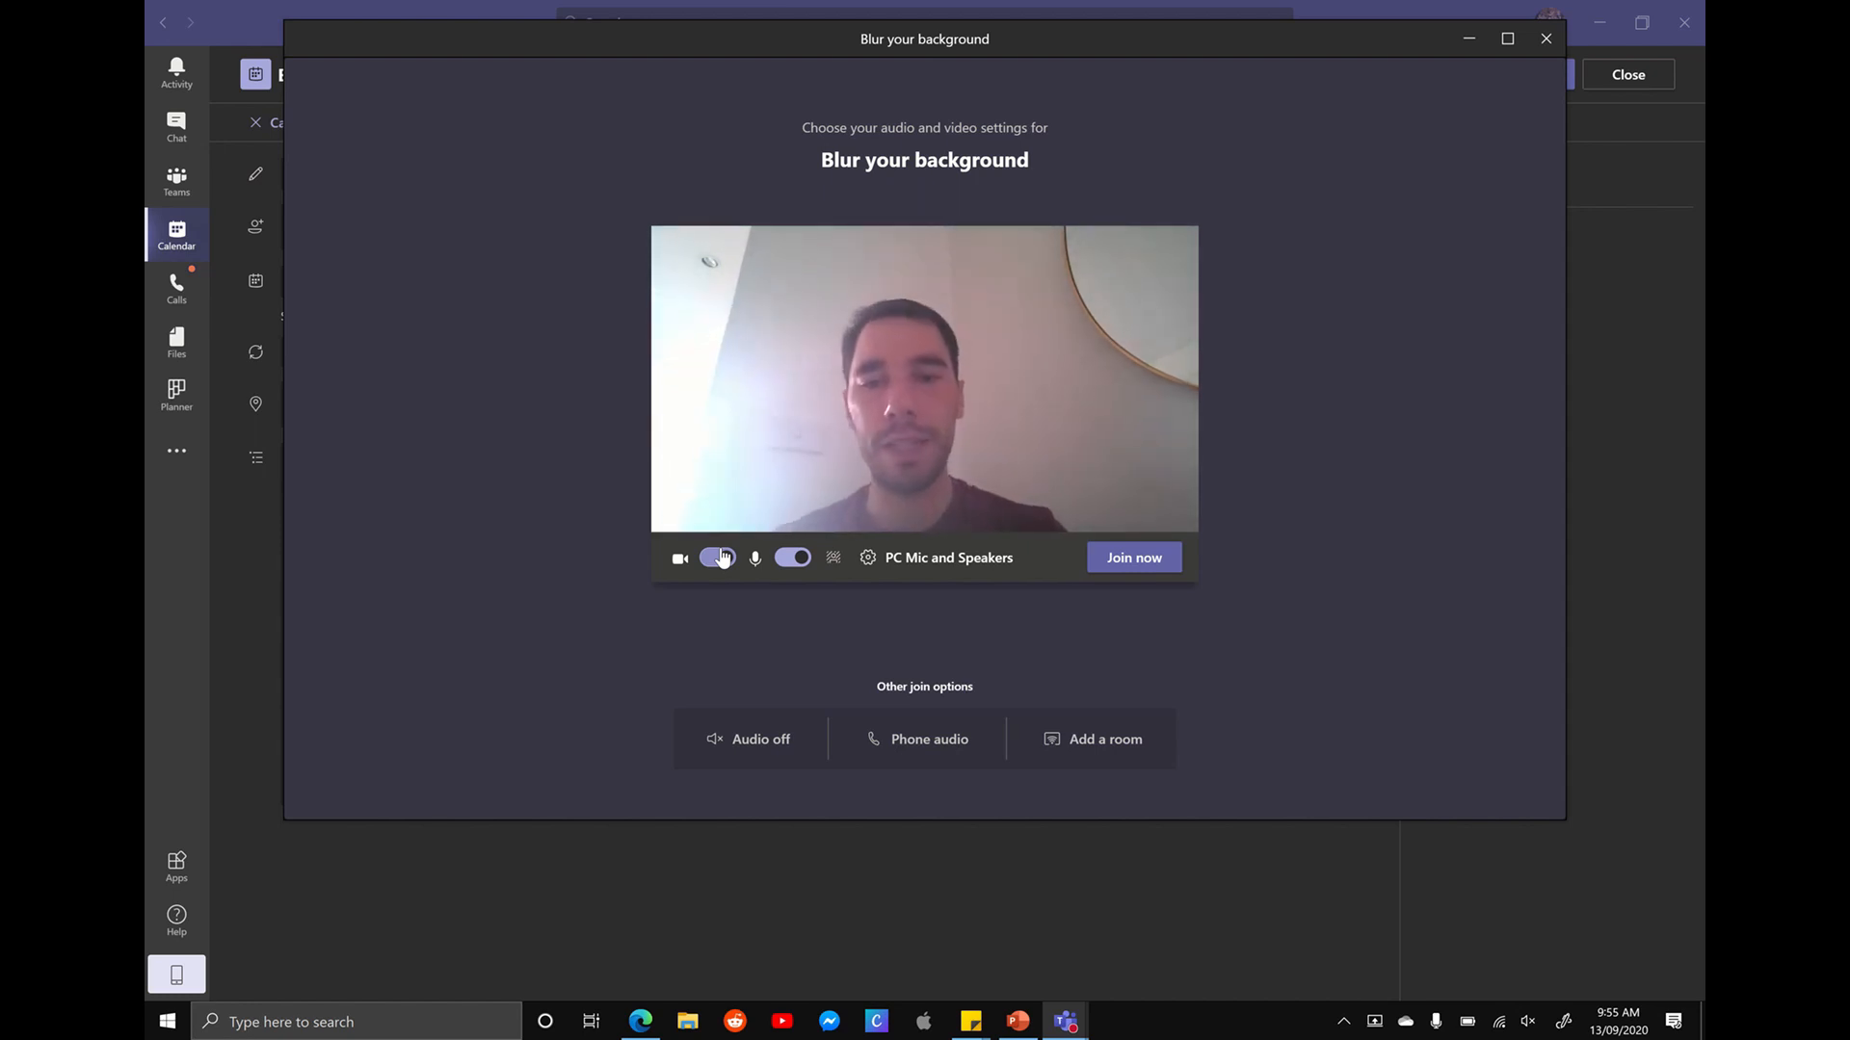
pyautogui.click(717, 557)
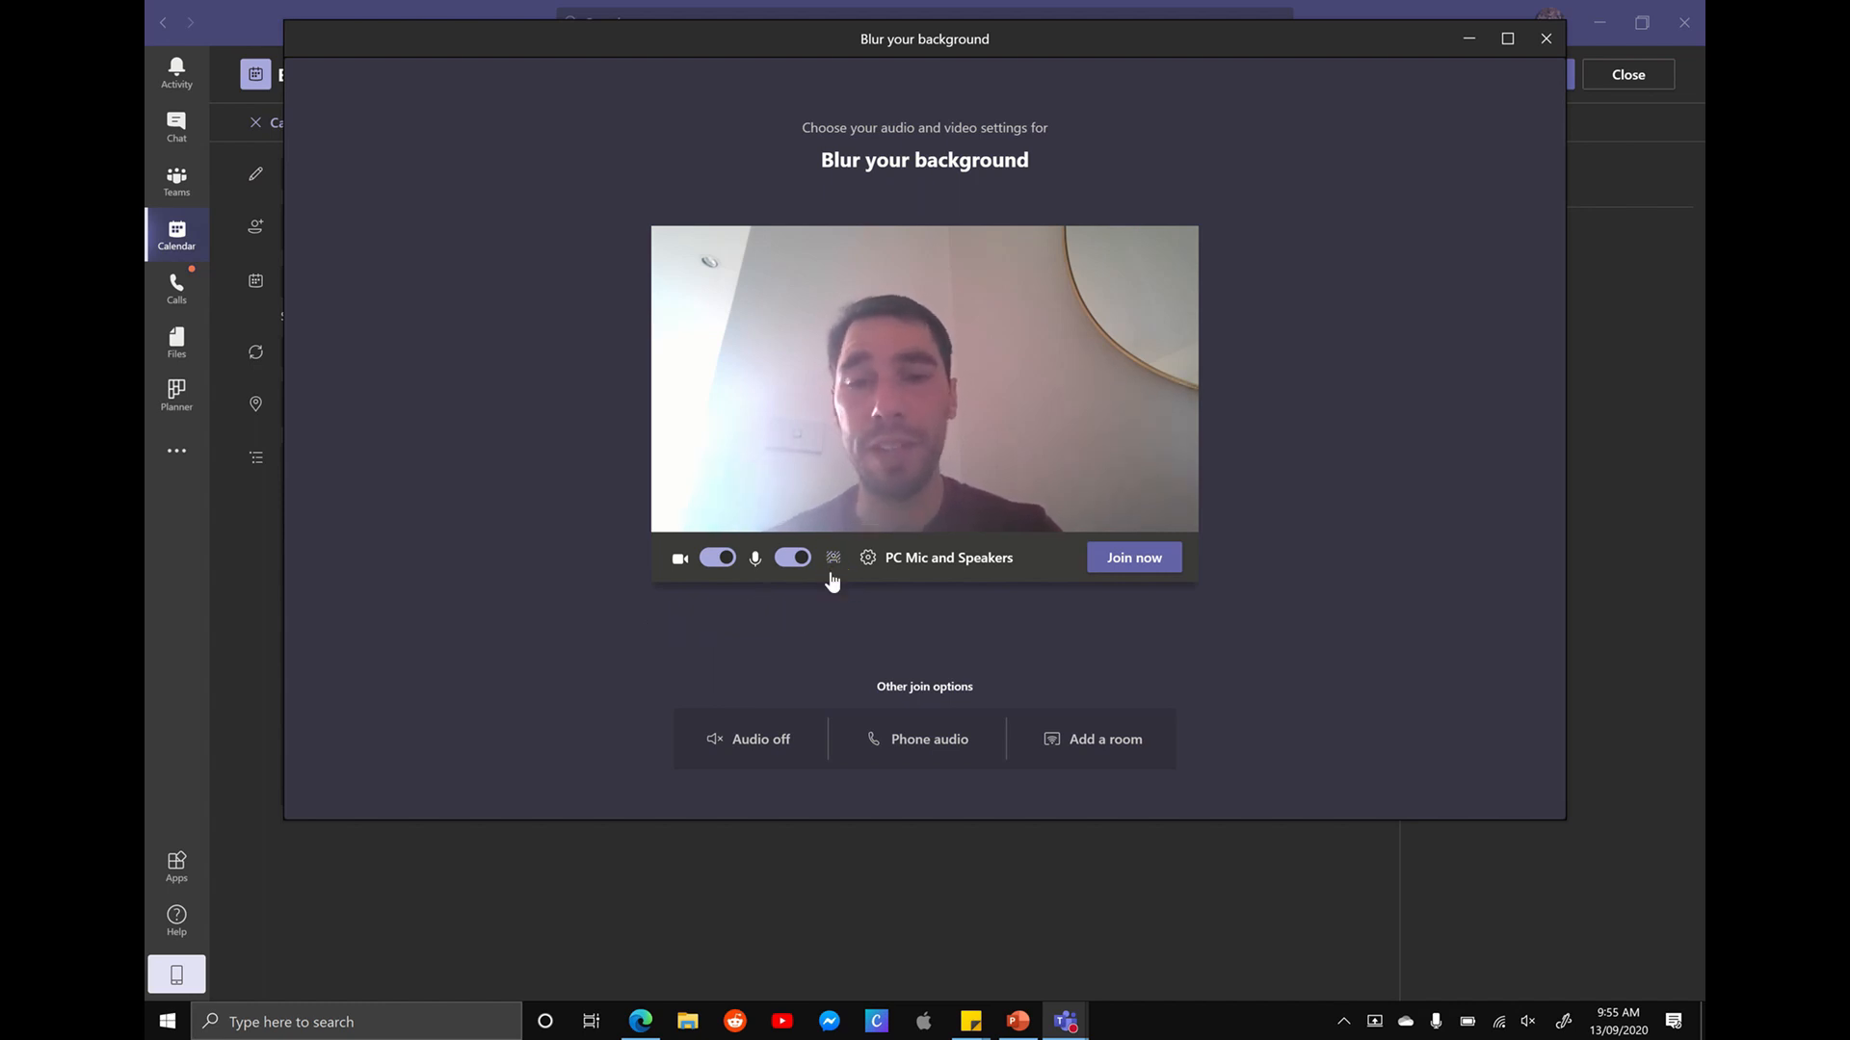
# Step: In Background settings, try blur, then apply the colourful bubbles image to the preview
pyautogui.click(833, 557)
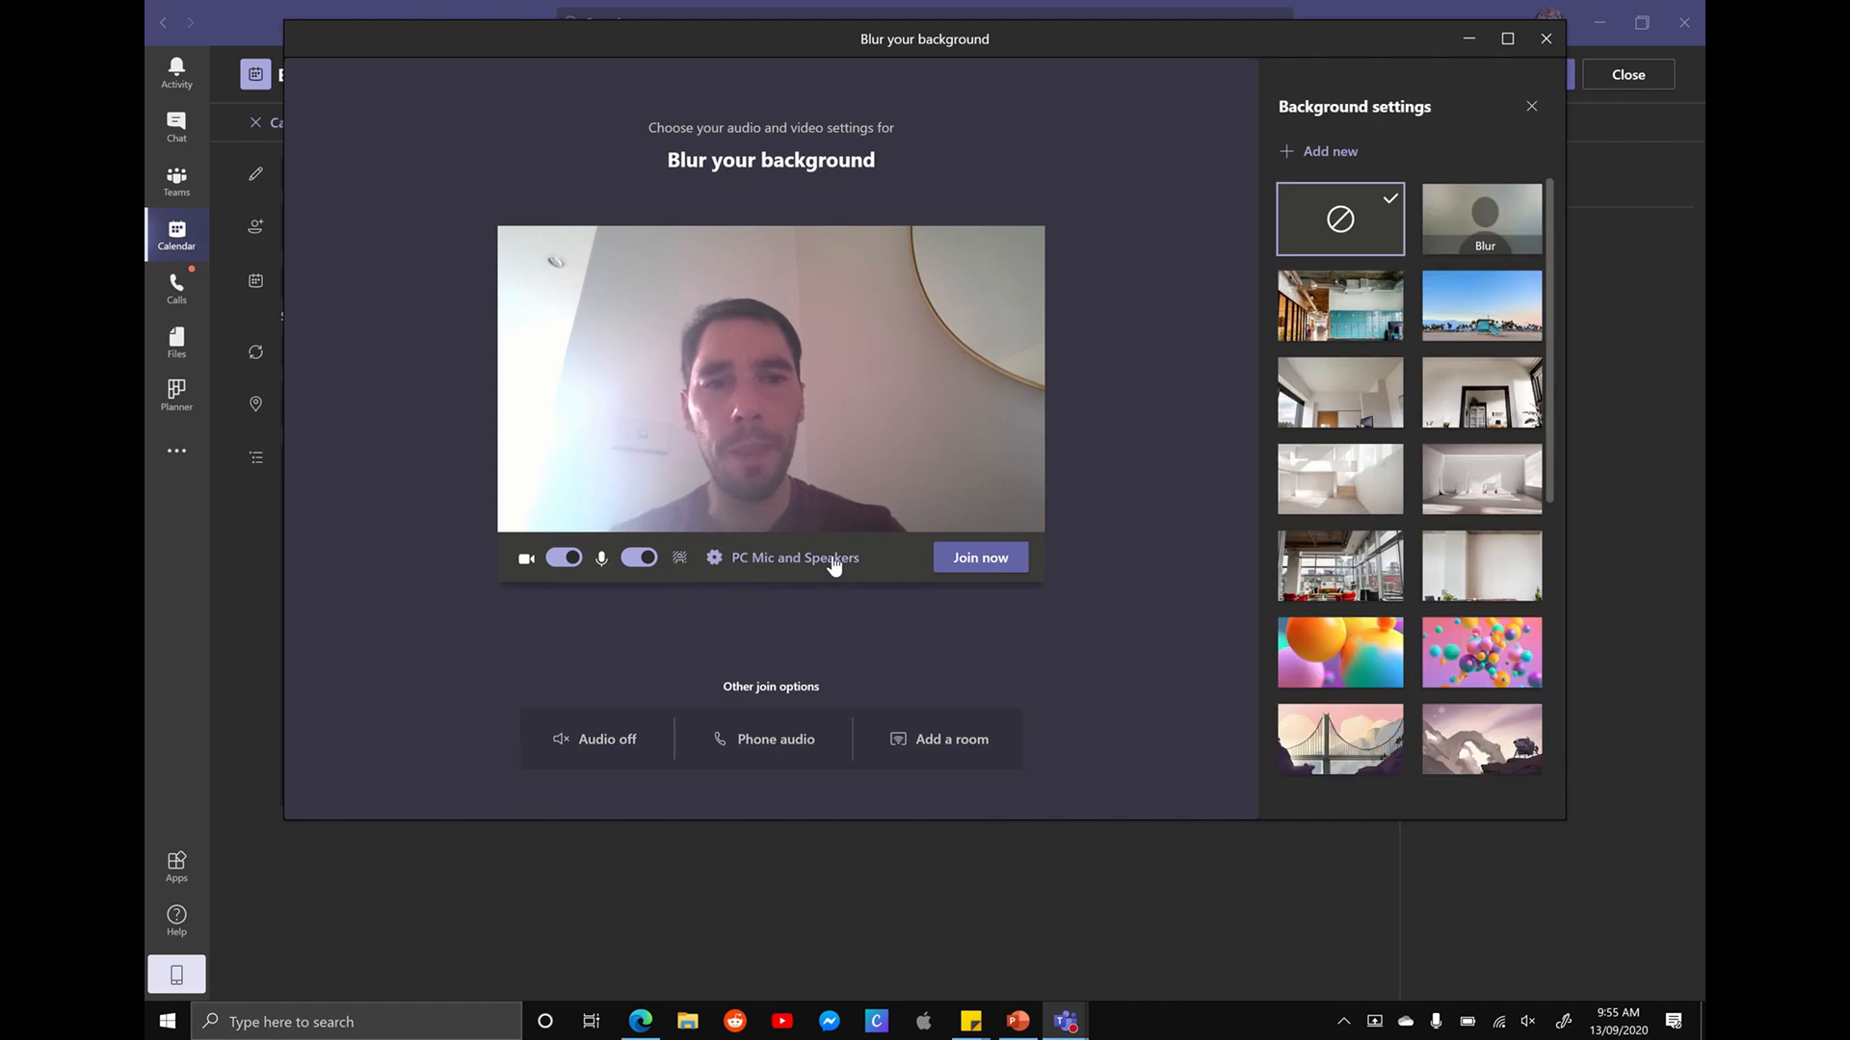
pyautogui.scroll(-3)
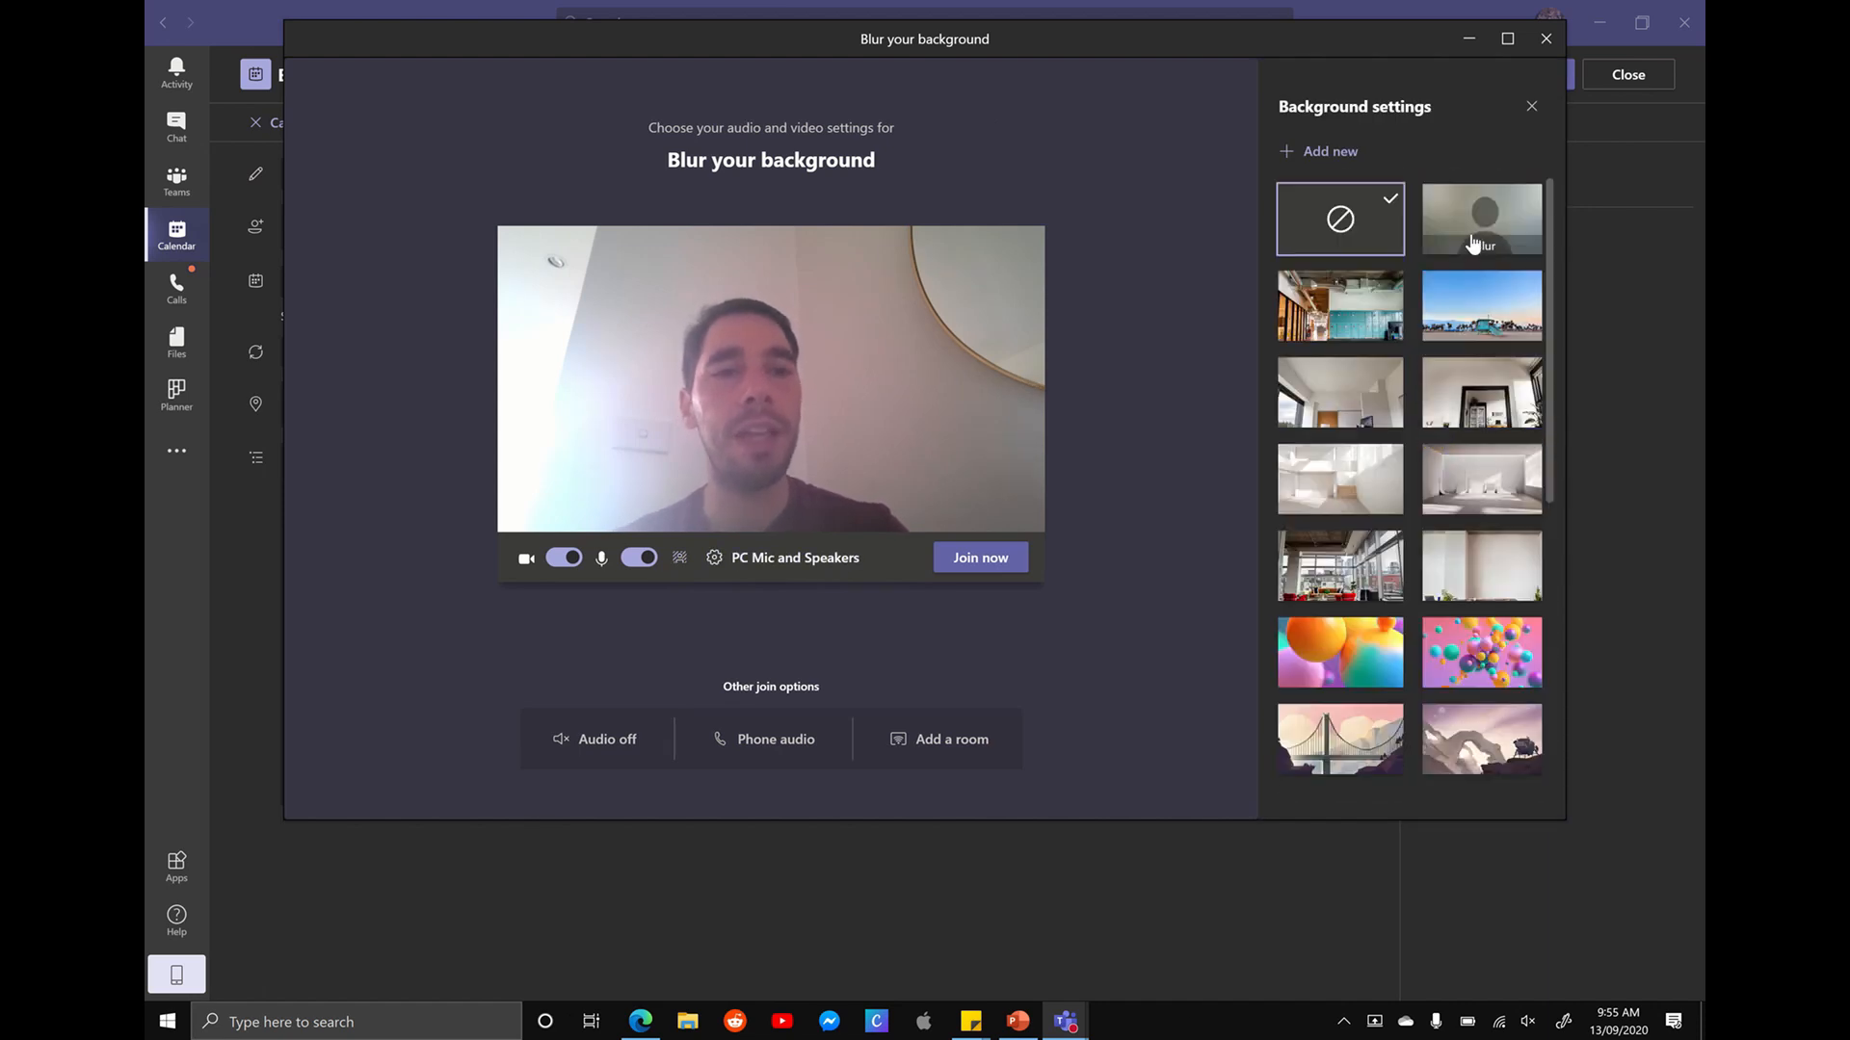
pyautogui.click(1482, 220)
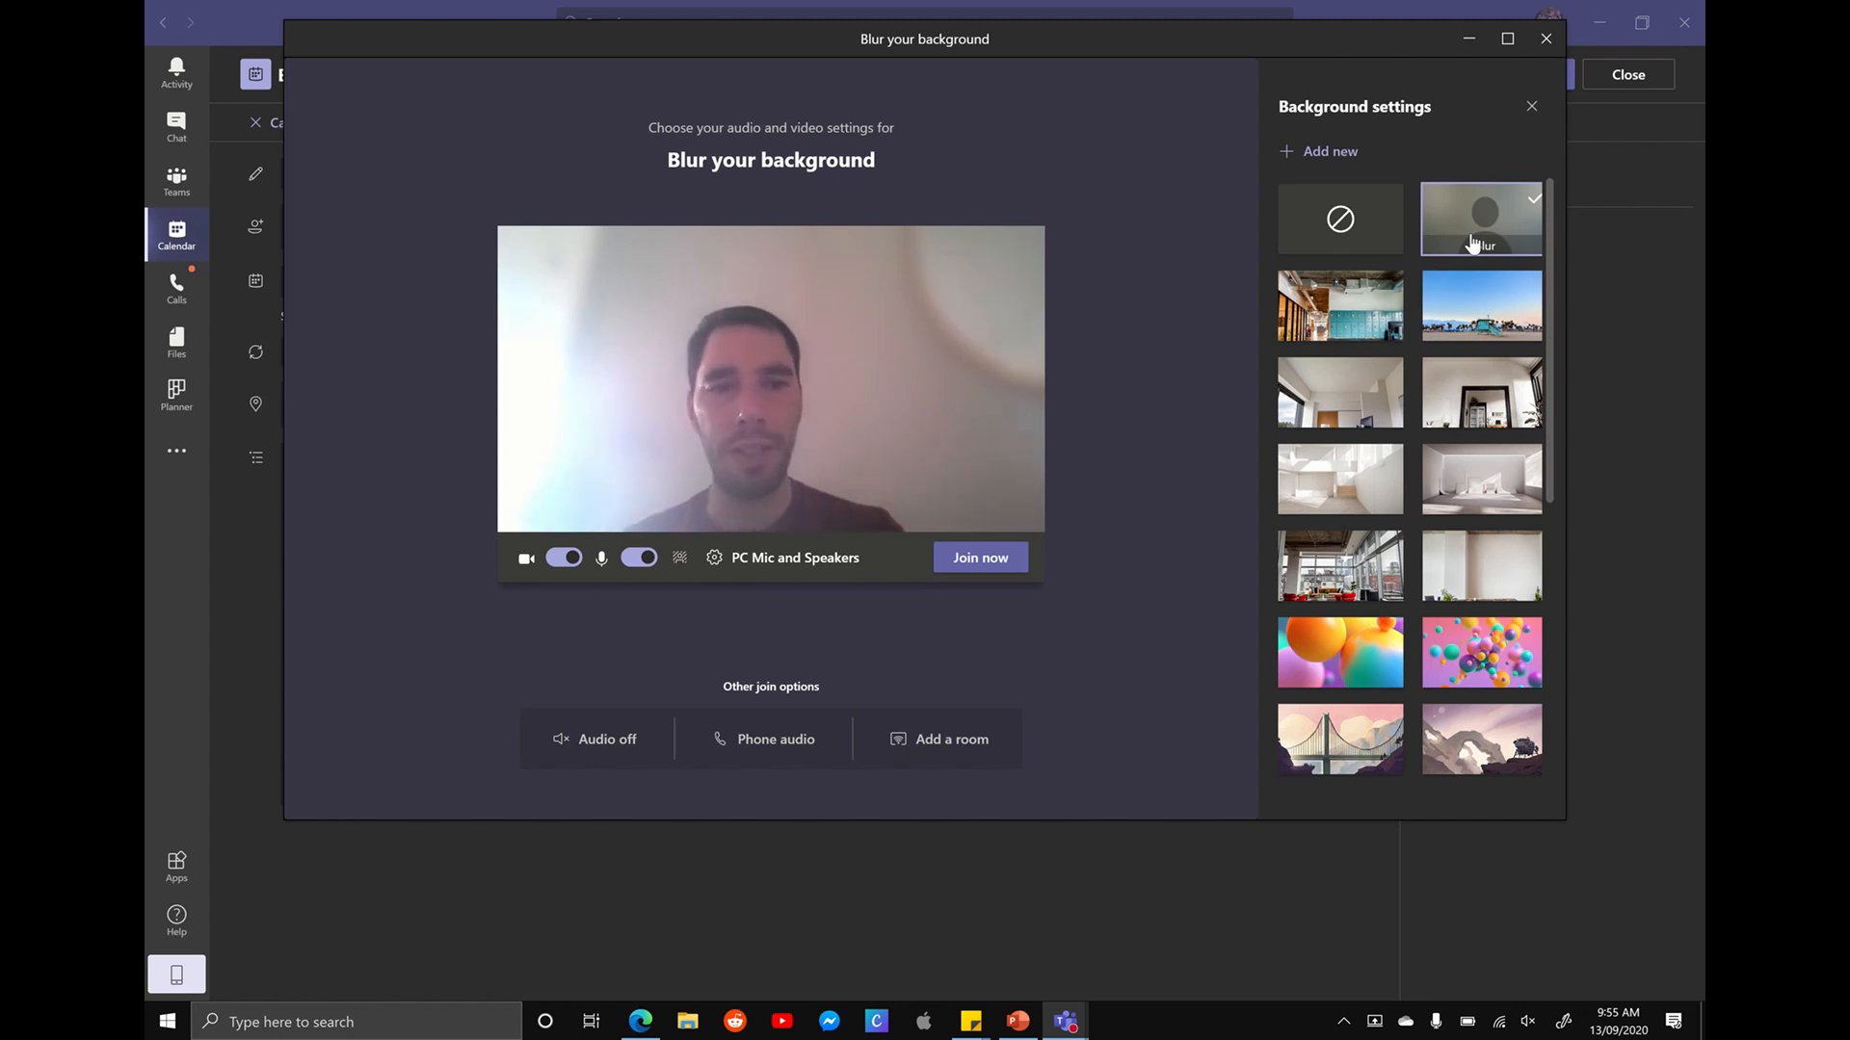
pyautogui.click(1482, 305)
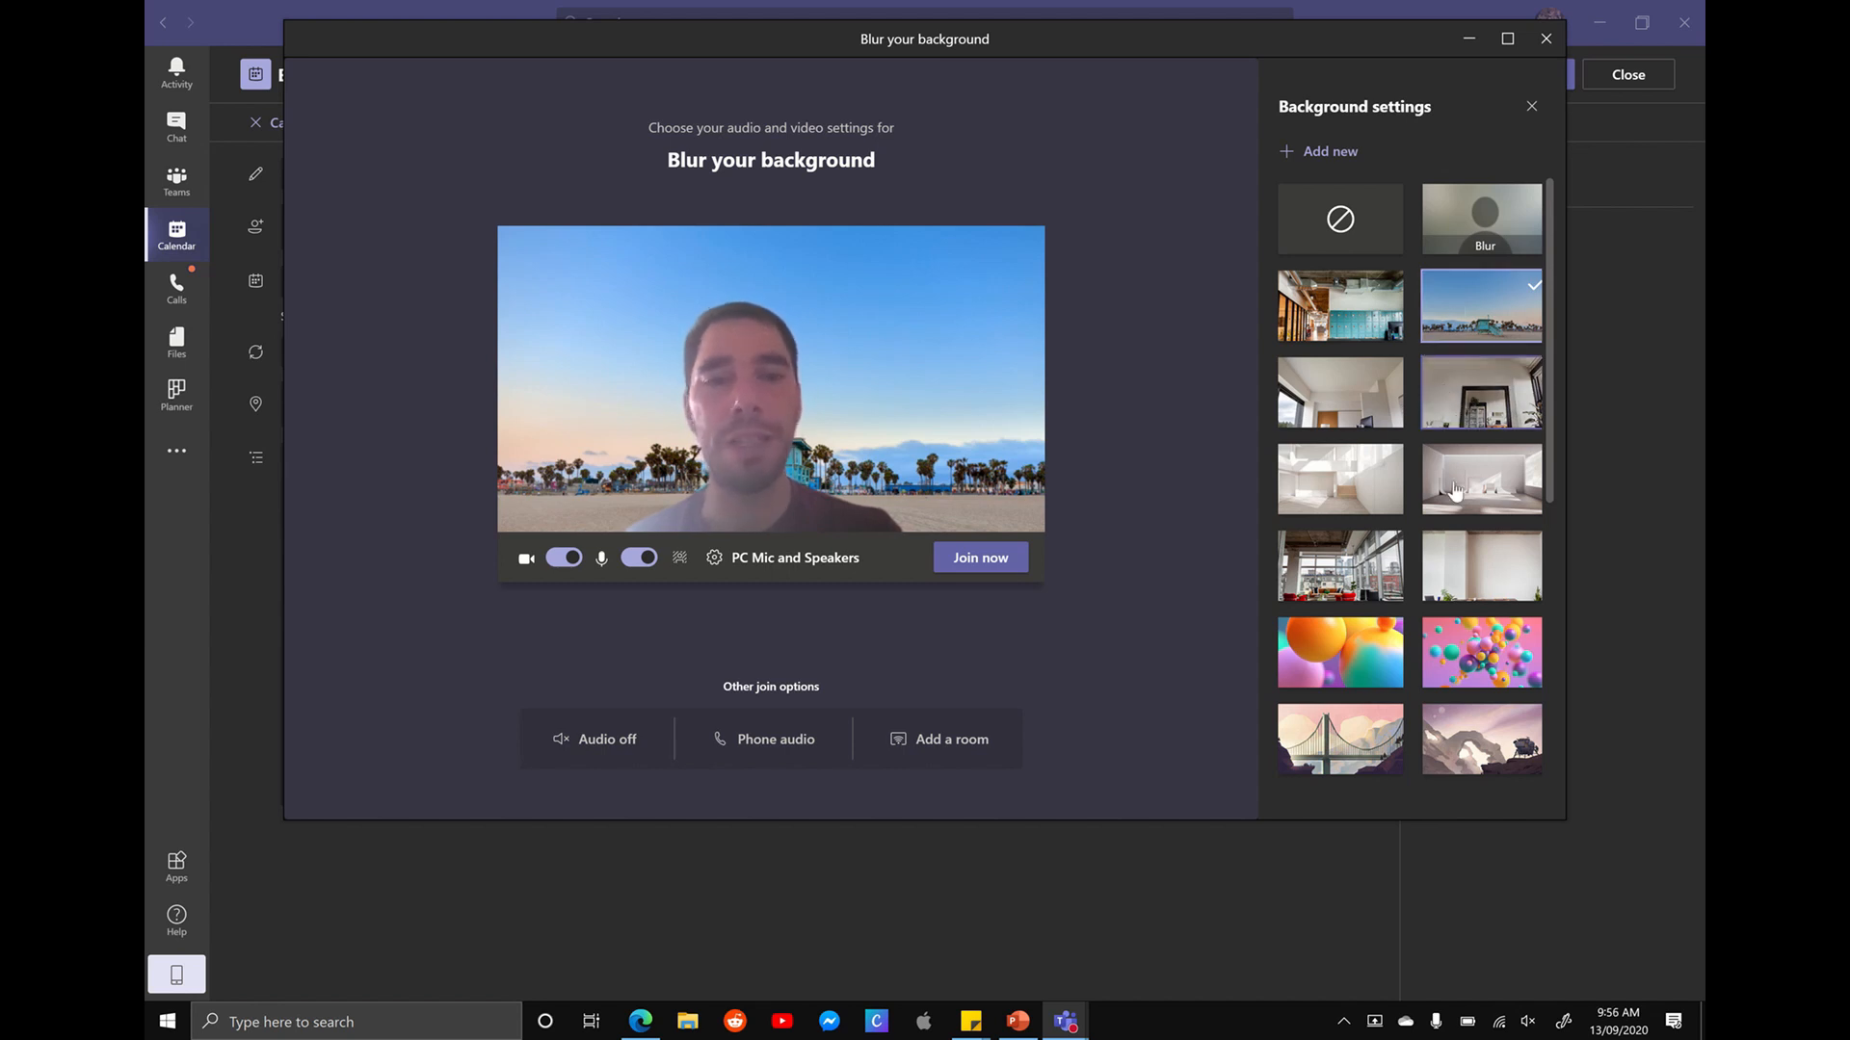
pyautogui.click(1339, 653)
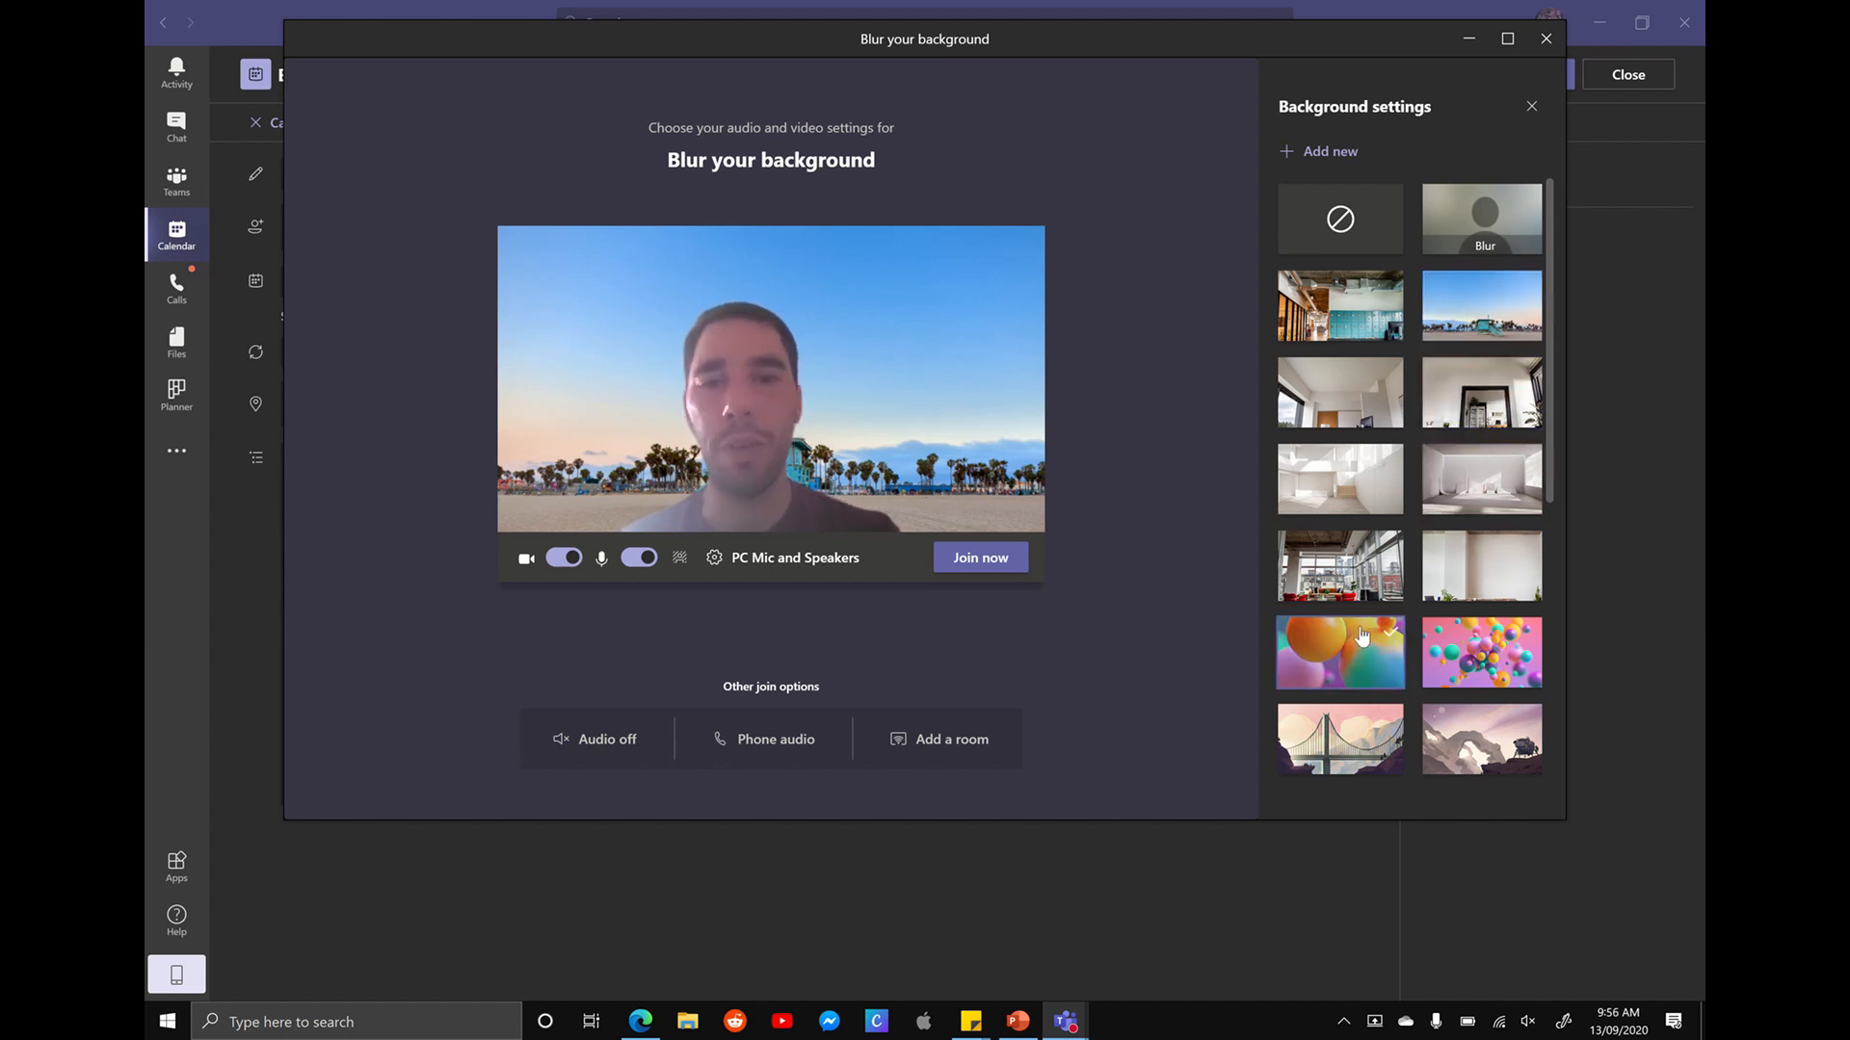
pyautogui.click(1339, 654)
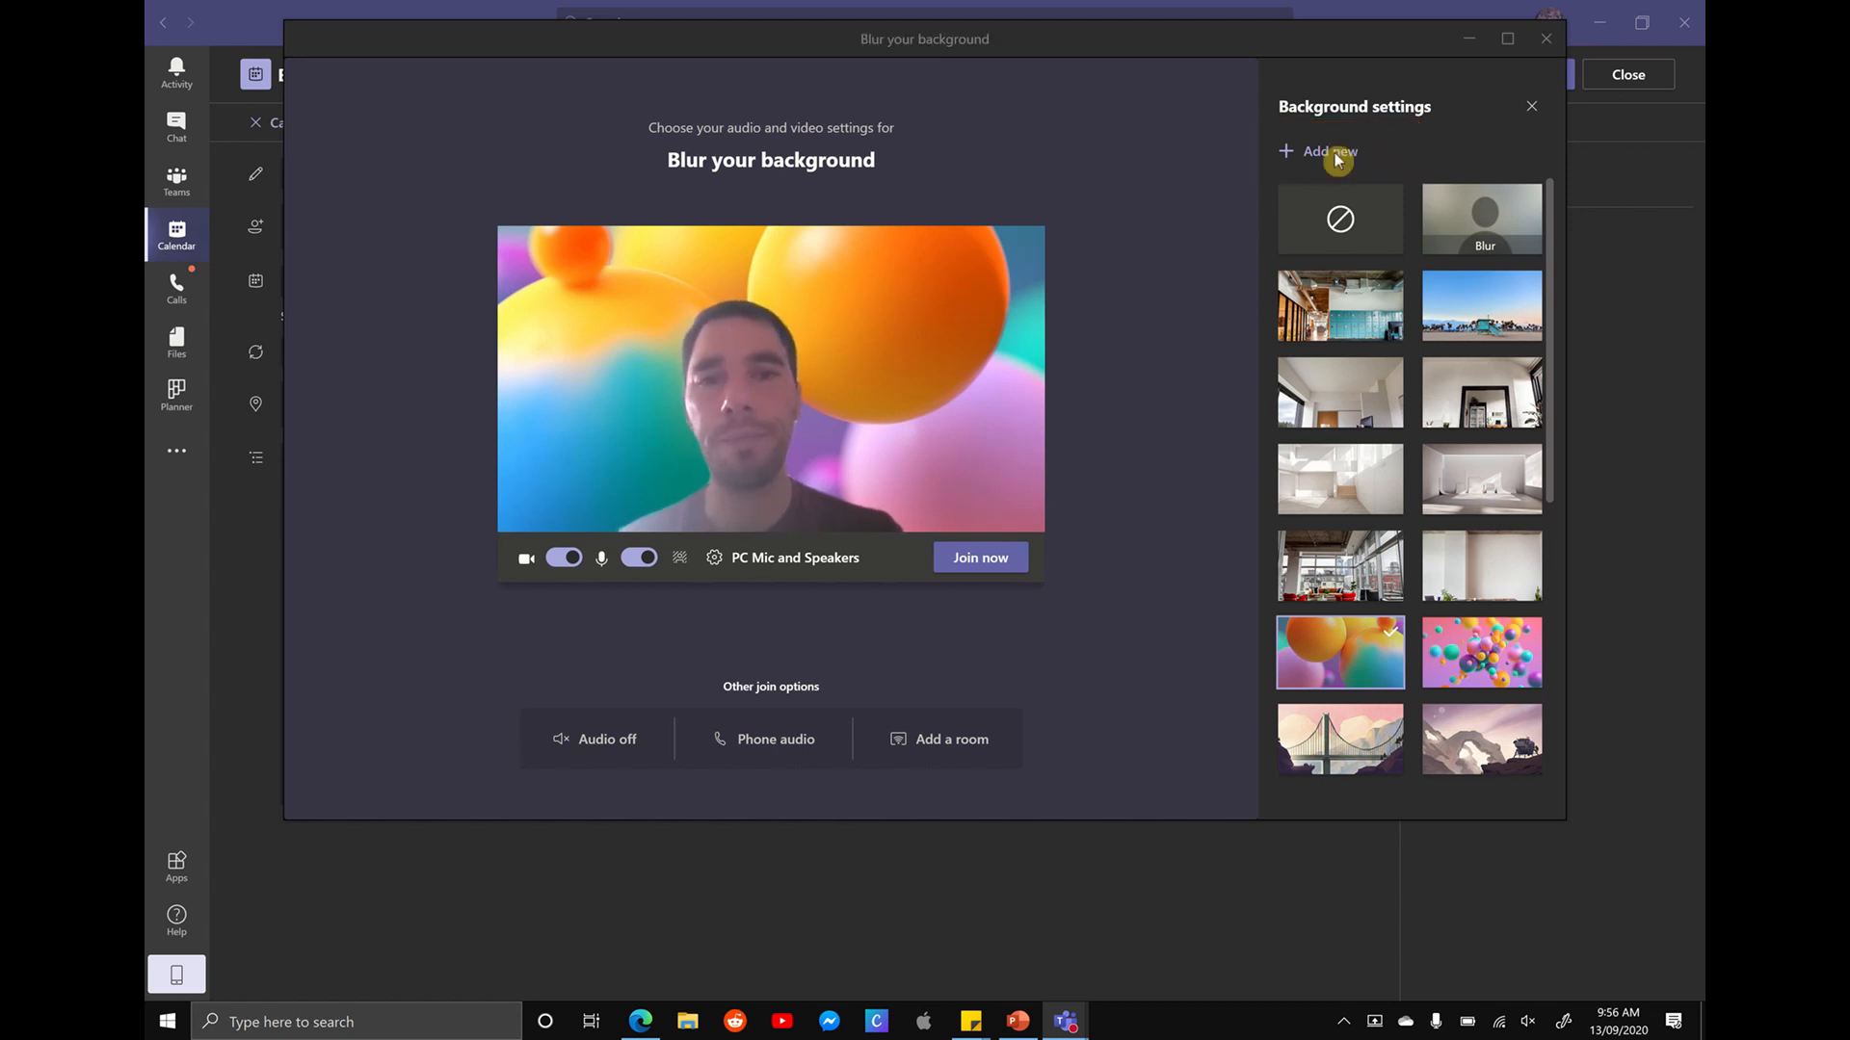
# Step: Add the cartoon living room picture from Desktop > Teams Backgrounds as a custom background
pyautogui.click(1328, 150)
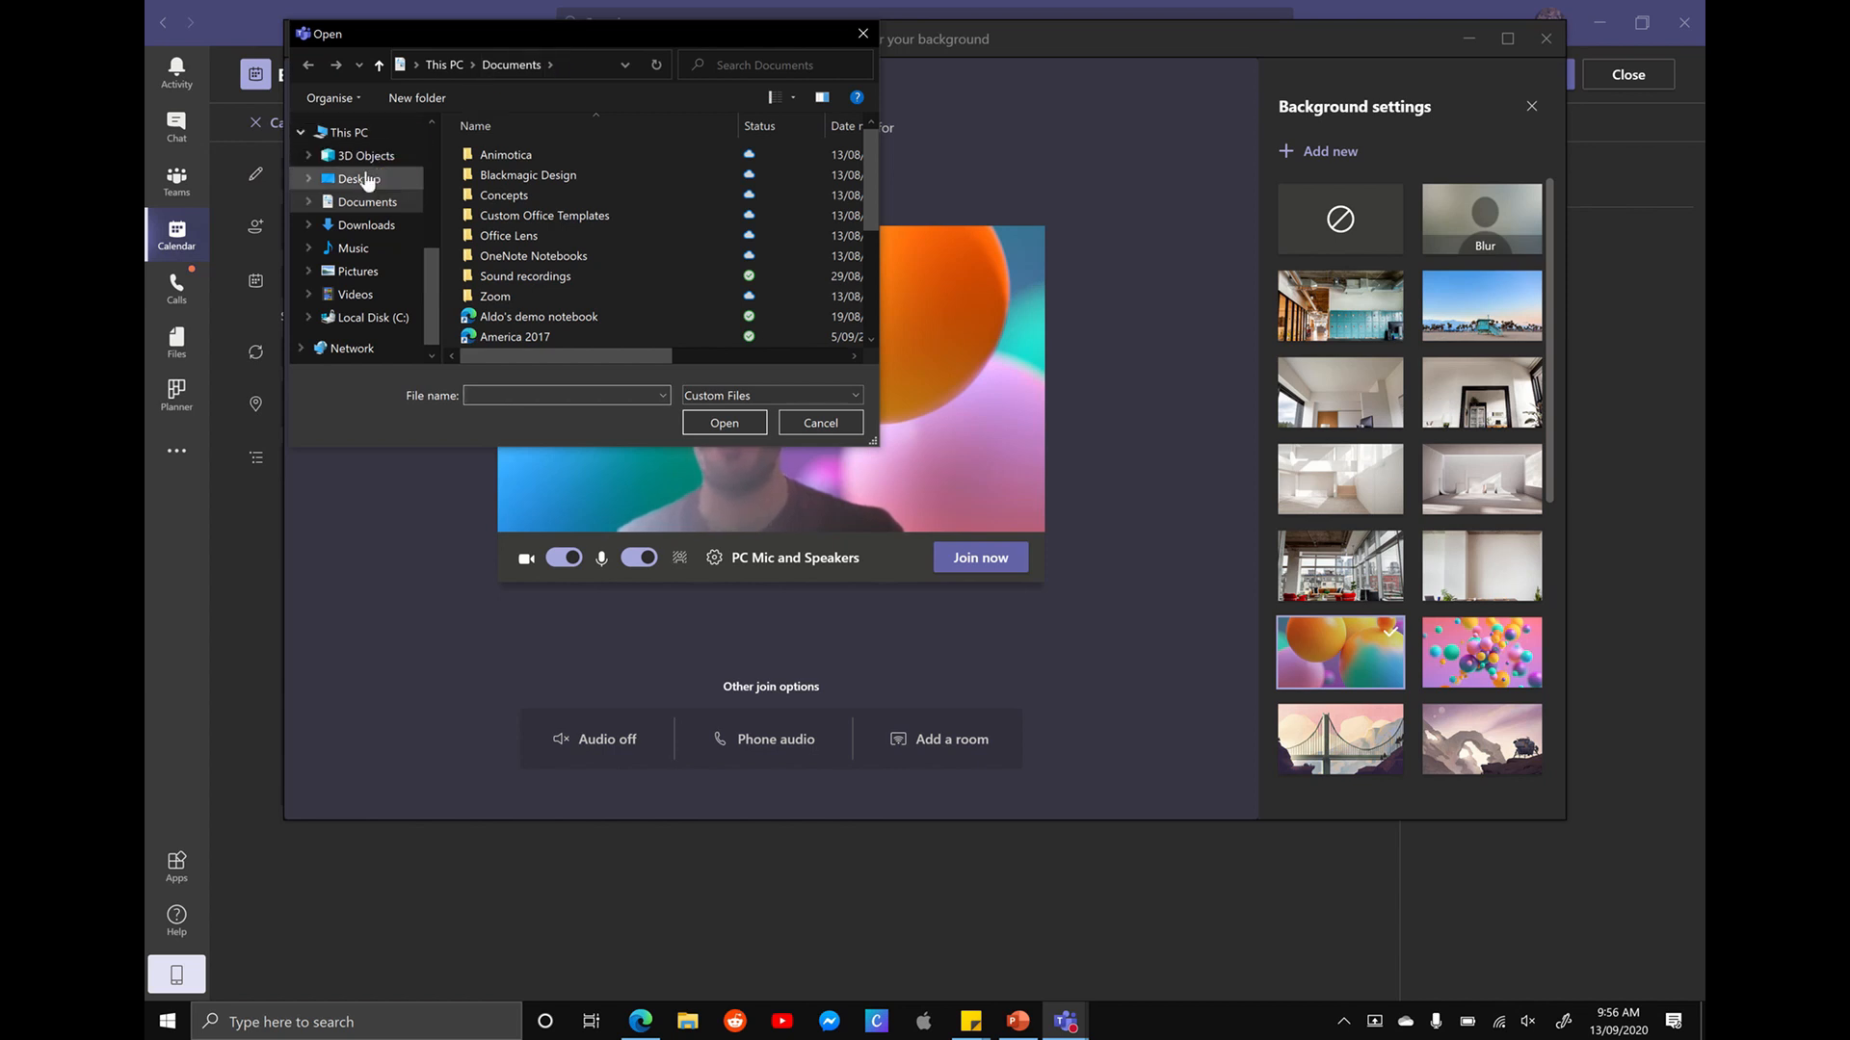
pyautogui.click(358, 177)
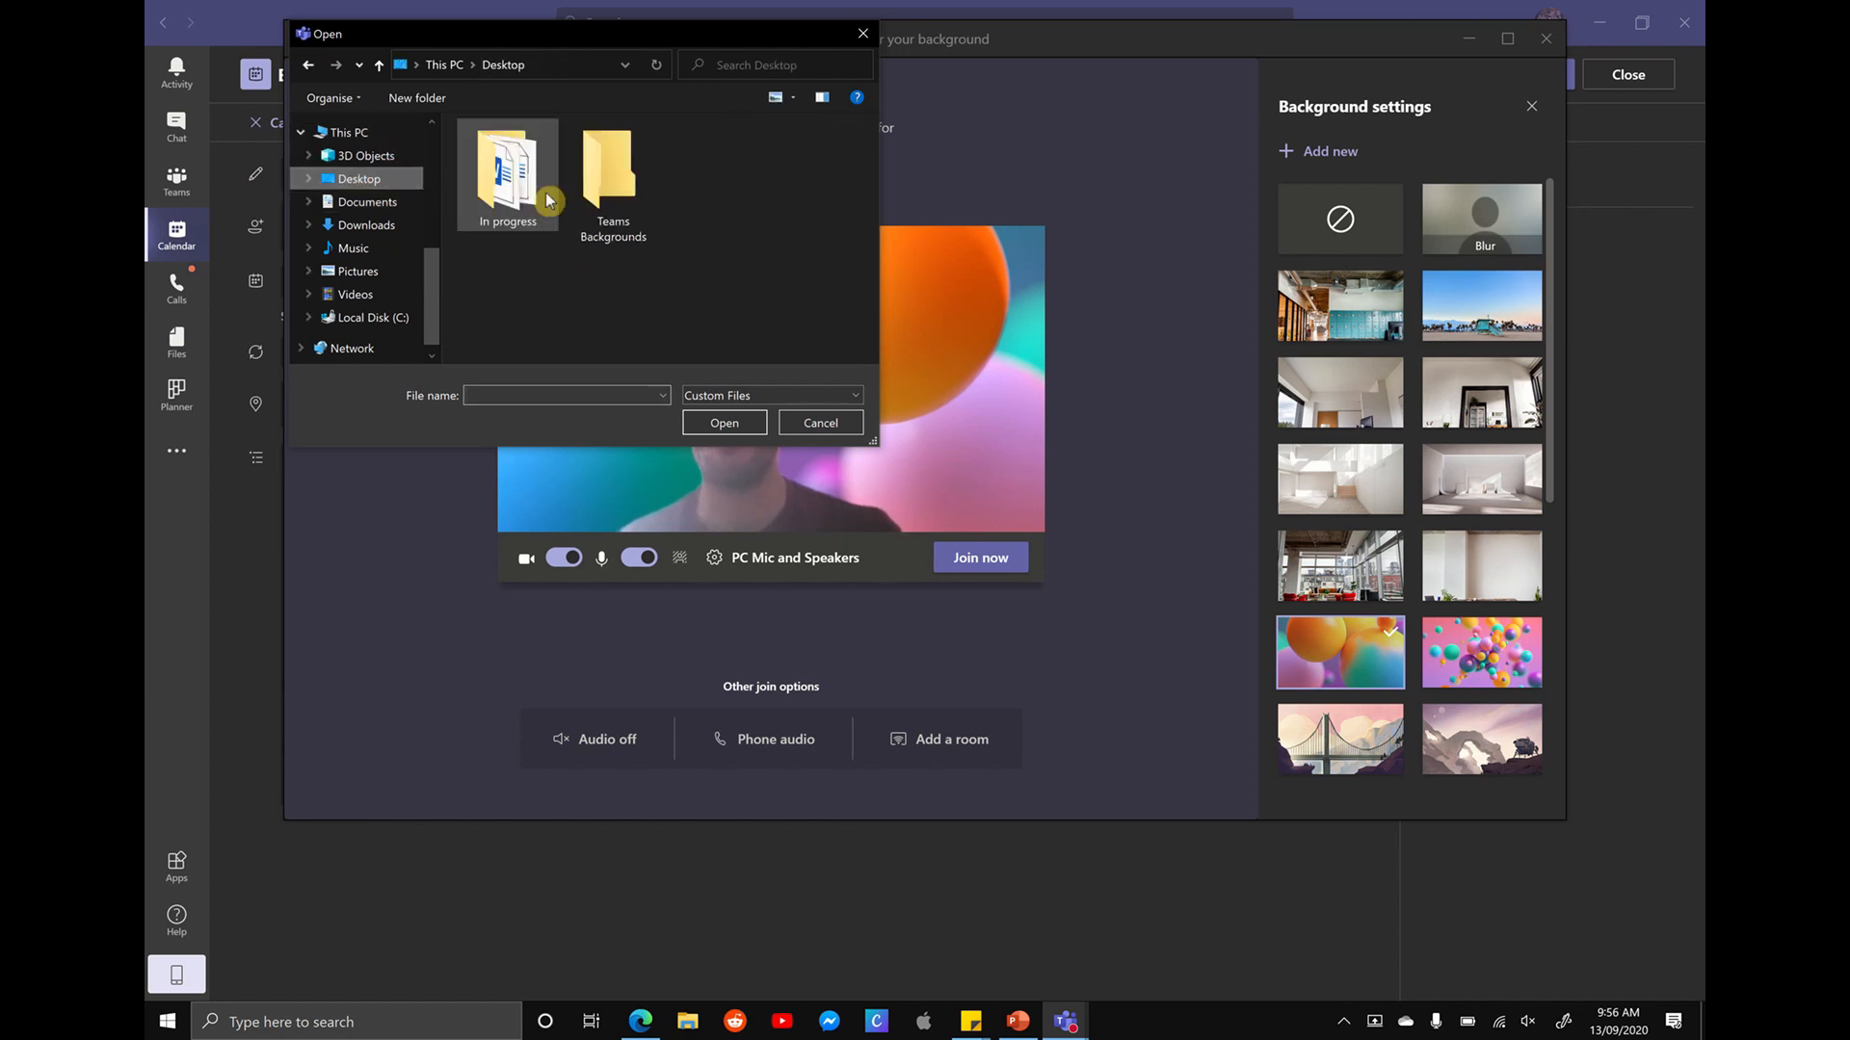
pyautogui.doubleClick(613, 171)
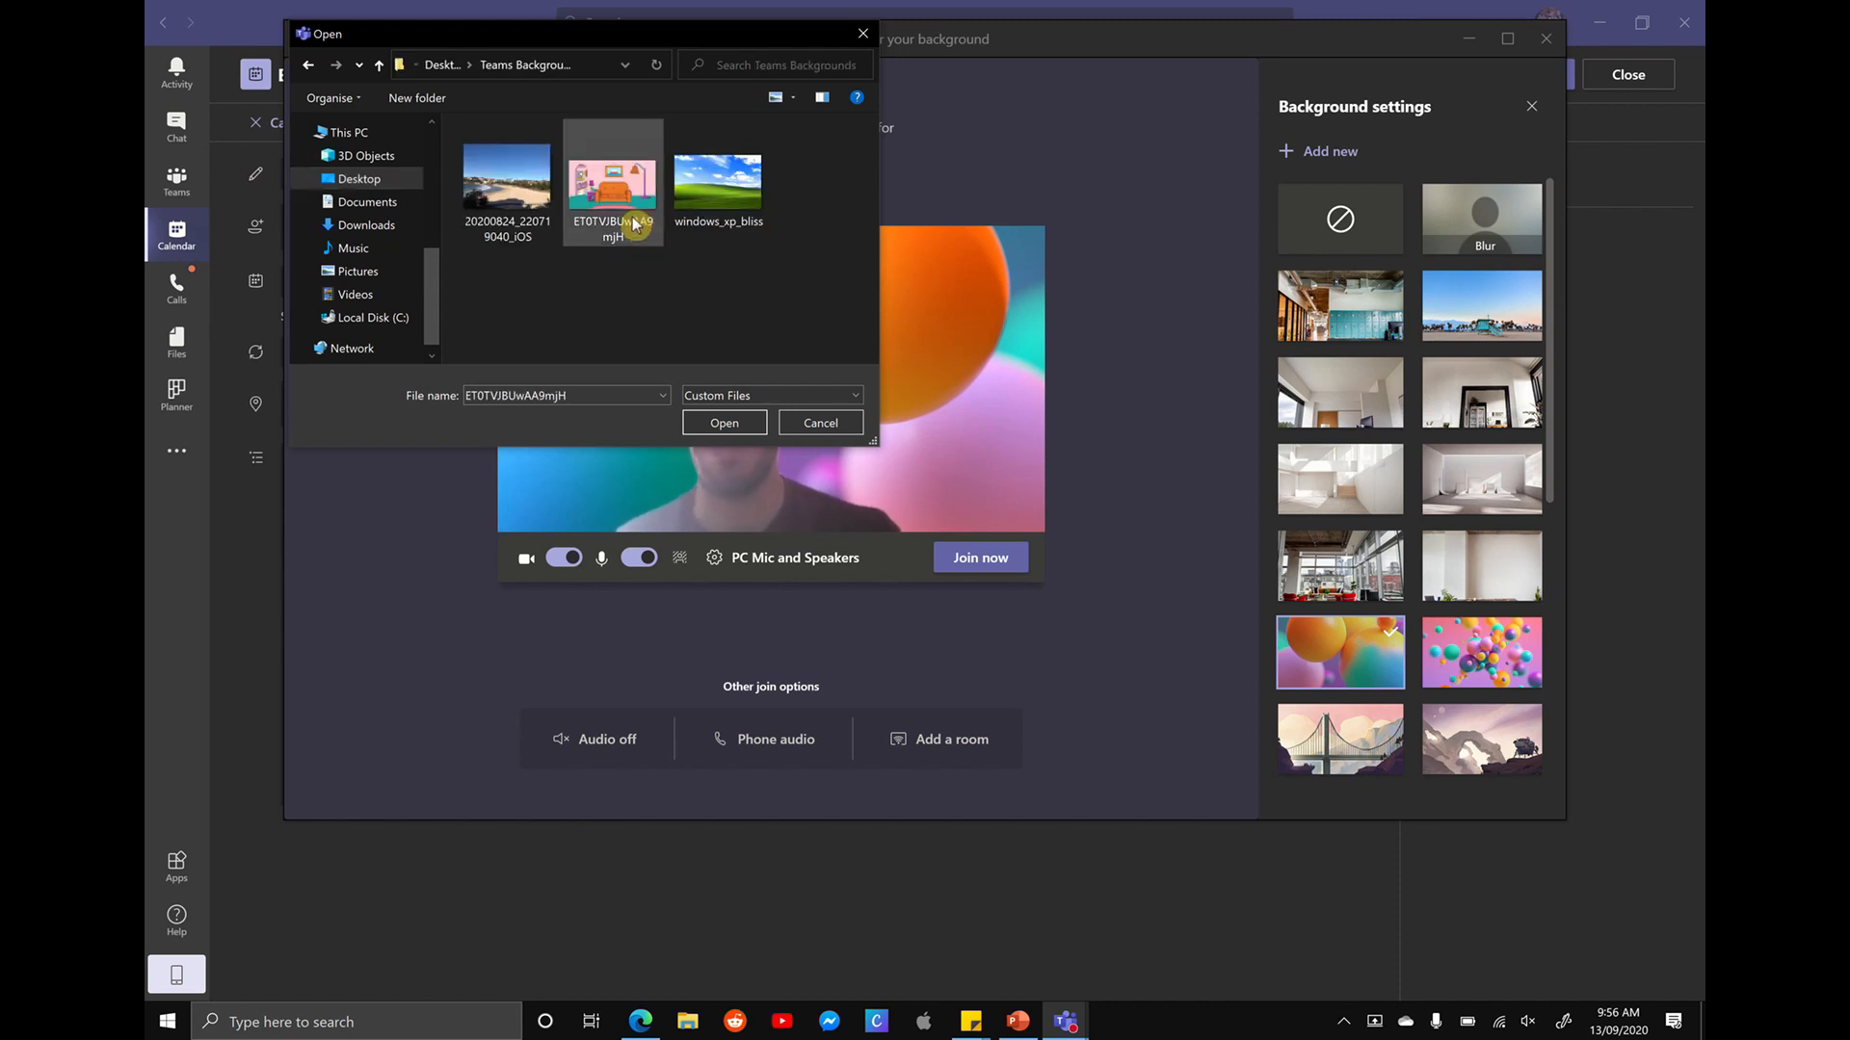
pyautogui.click(723, 422)
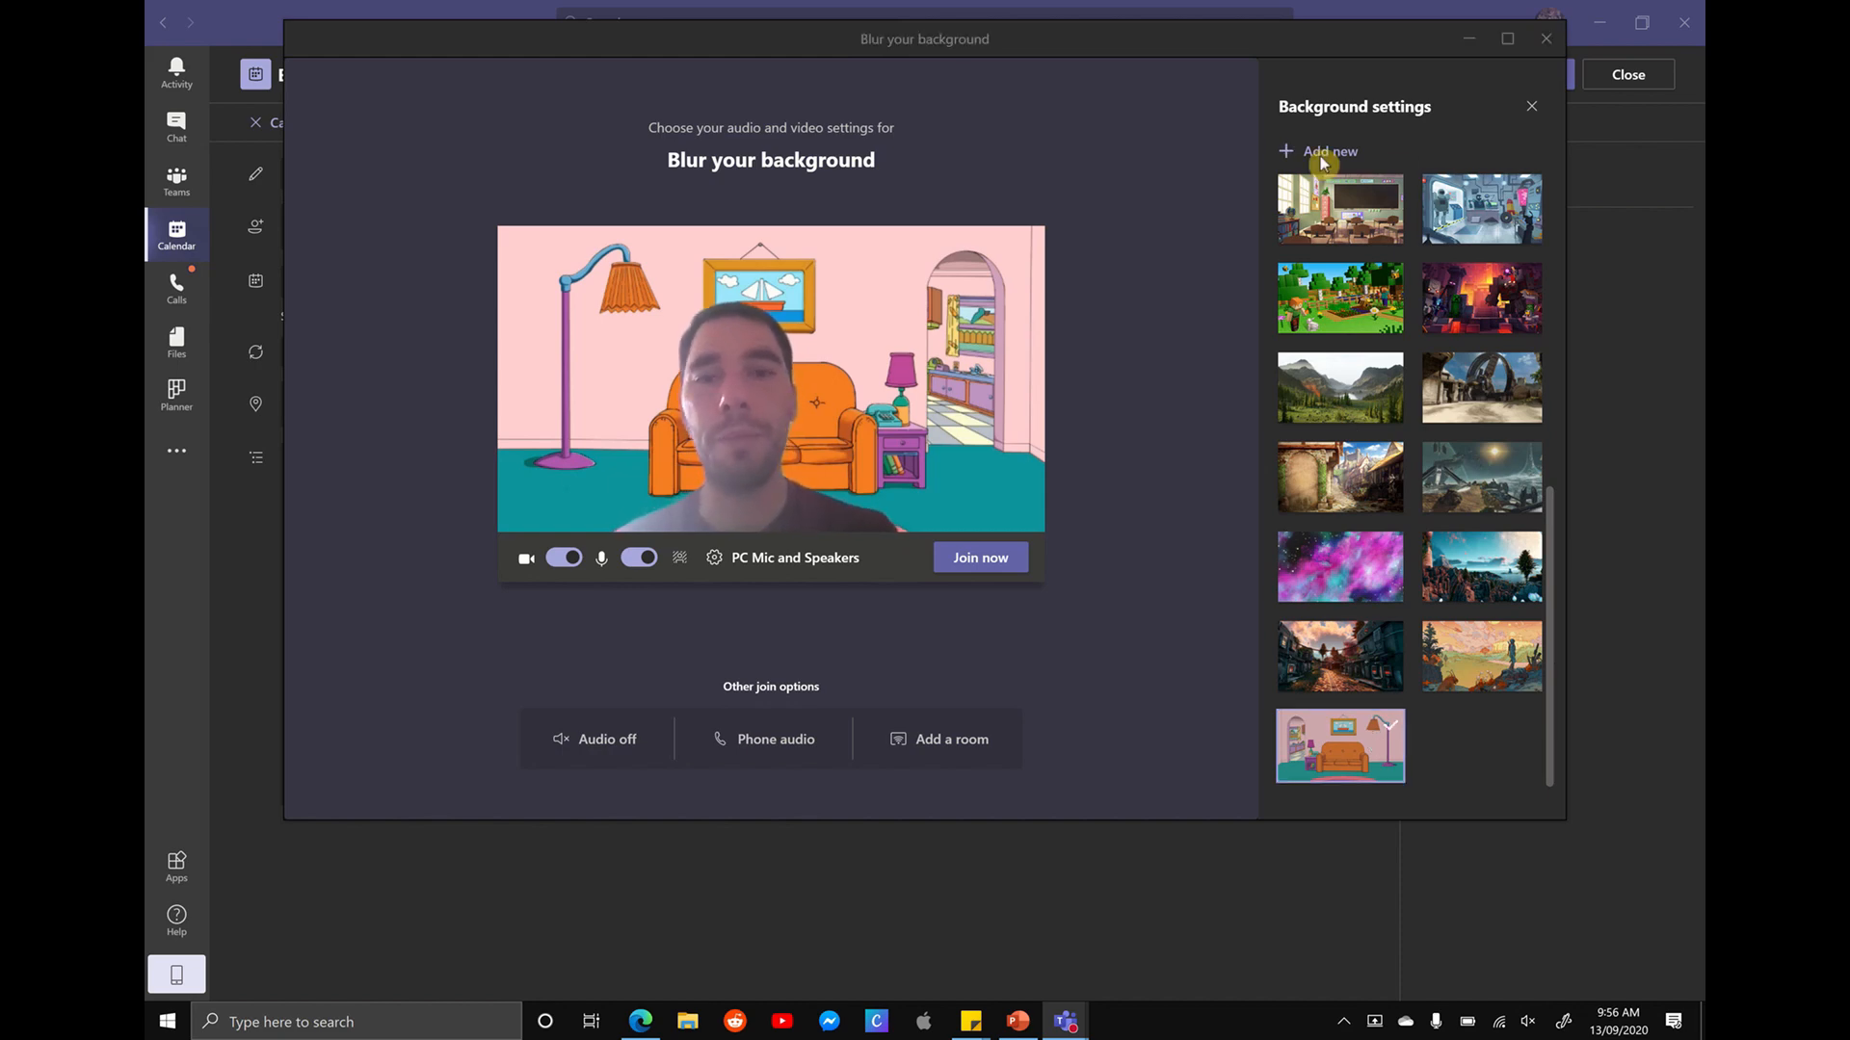
# Step: Add the beach photo from the same folder as another custom background
pyautogui.click(1327, 150)
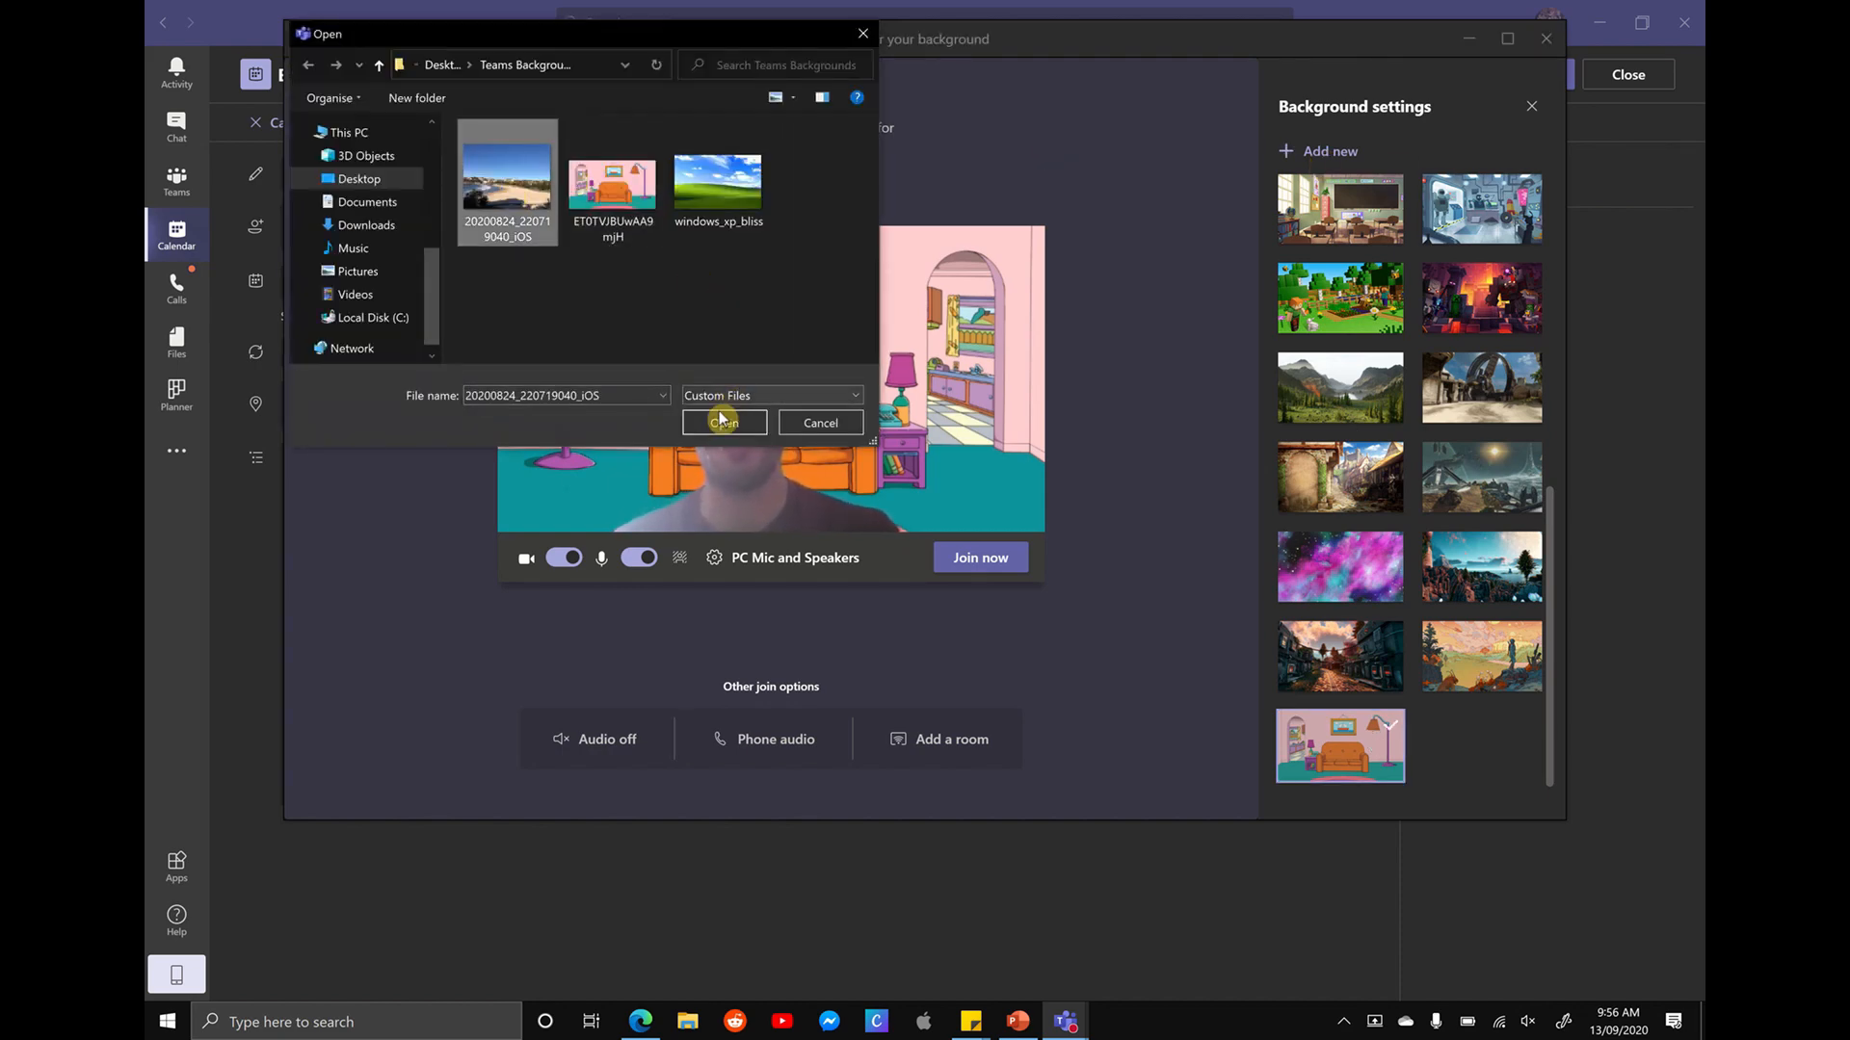
pyautogui.click(724, 422)
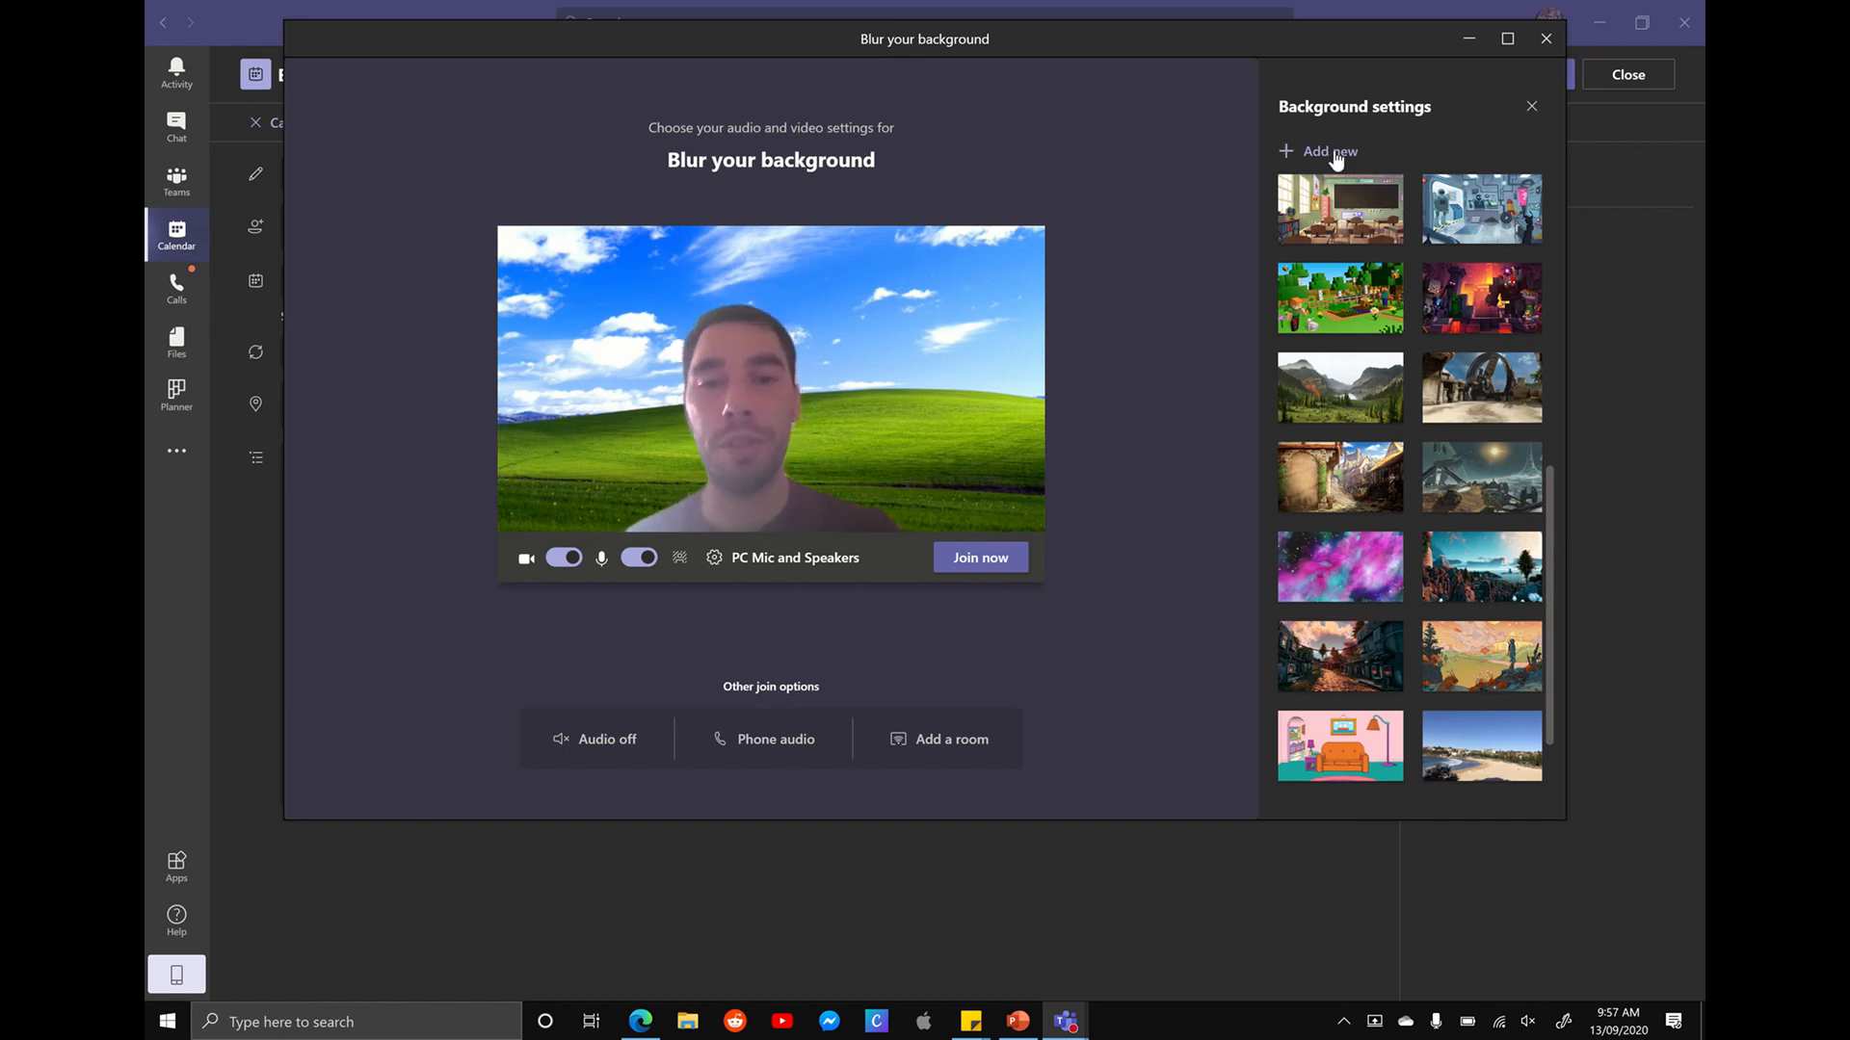
# Step: Join the meeting via Join now, repeating after the window reloads, keeping the hills background
pyautogui.click(978, 557)
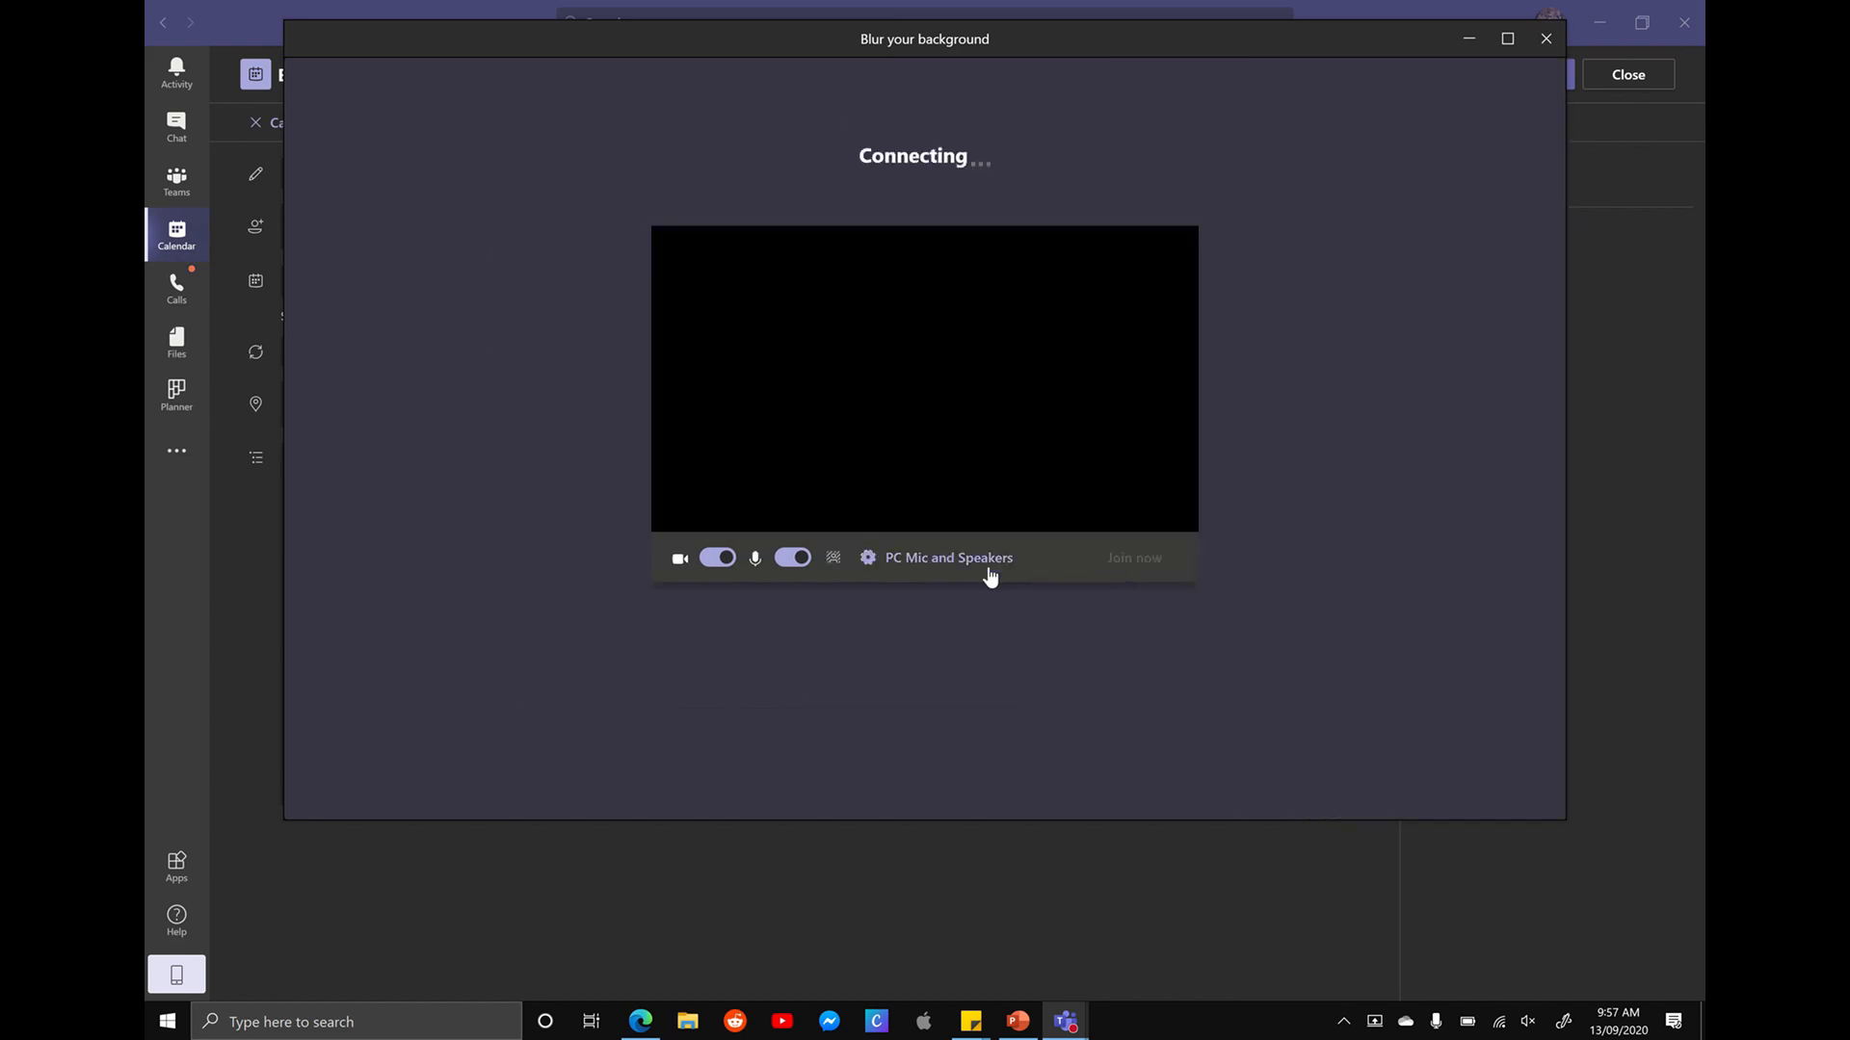
pyautogui.click(1132, 559)
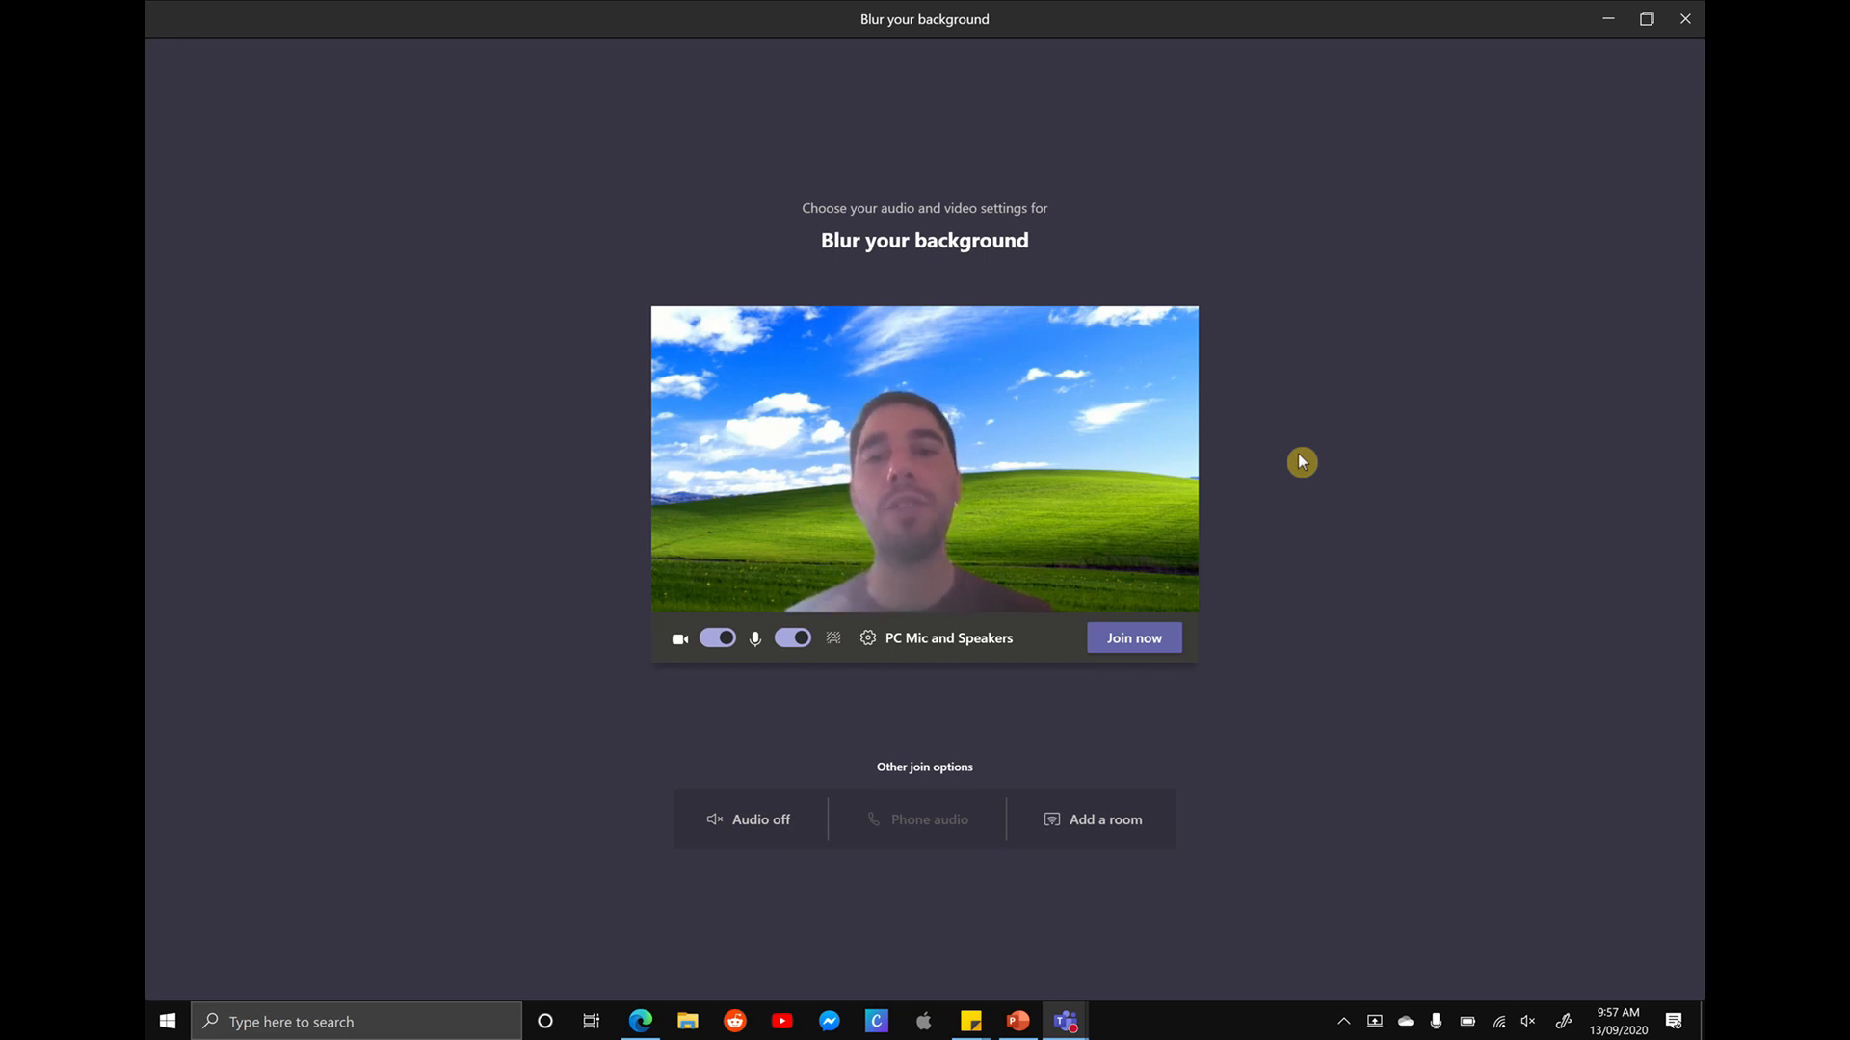
pyautogui.click(1133, 638)
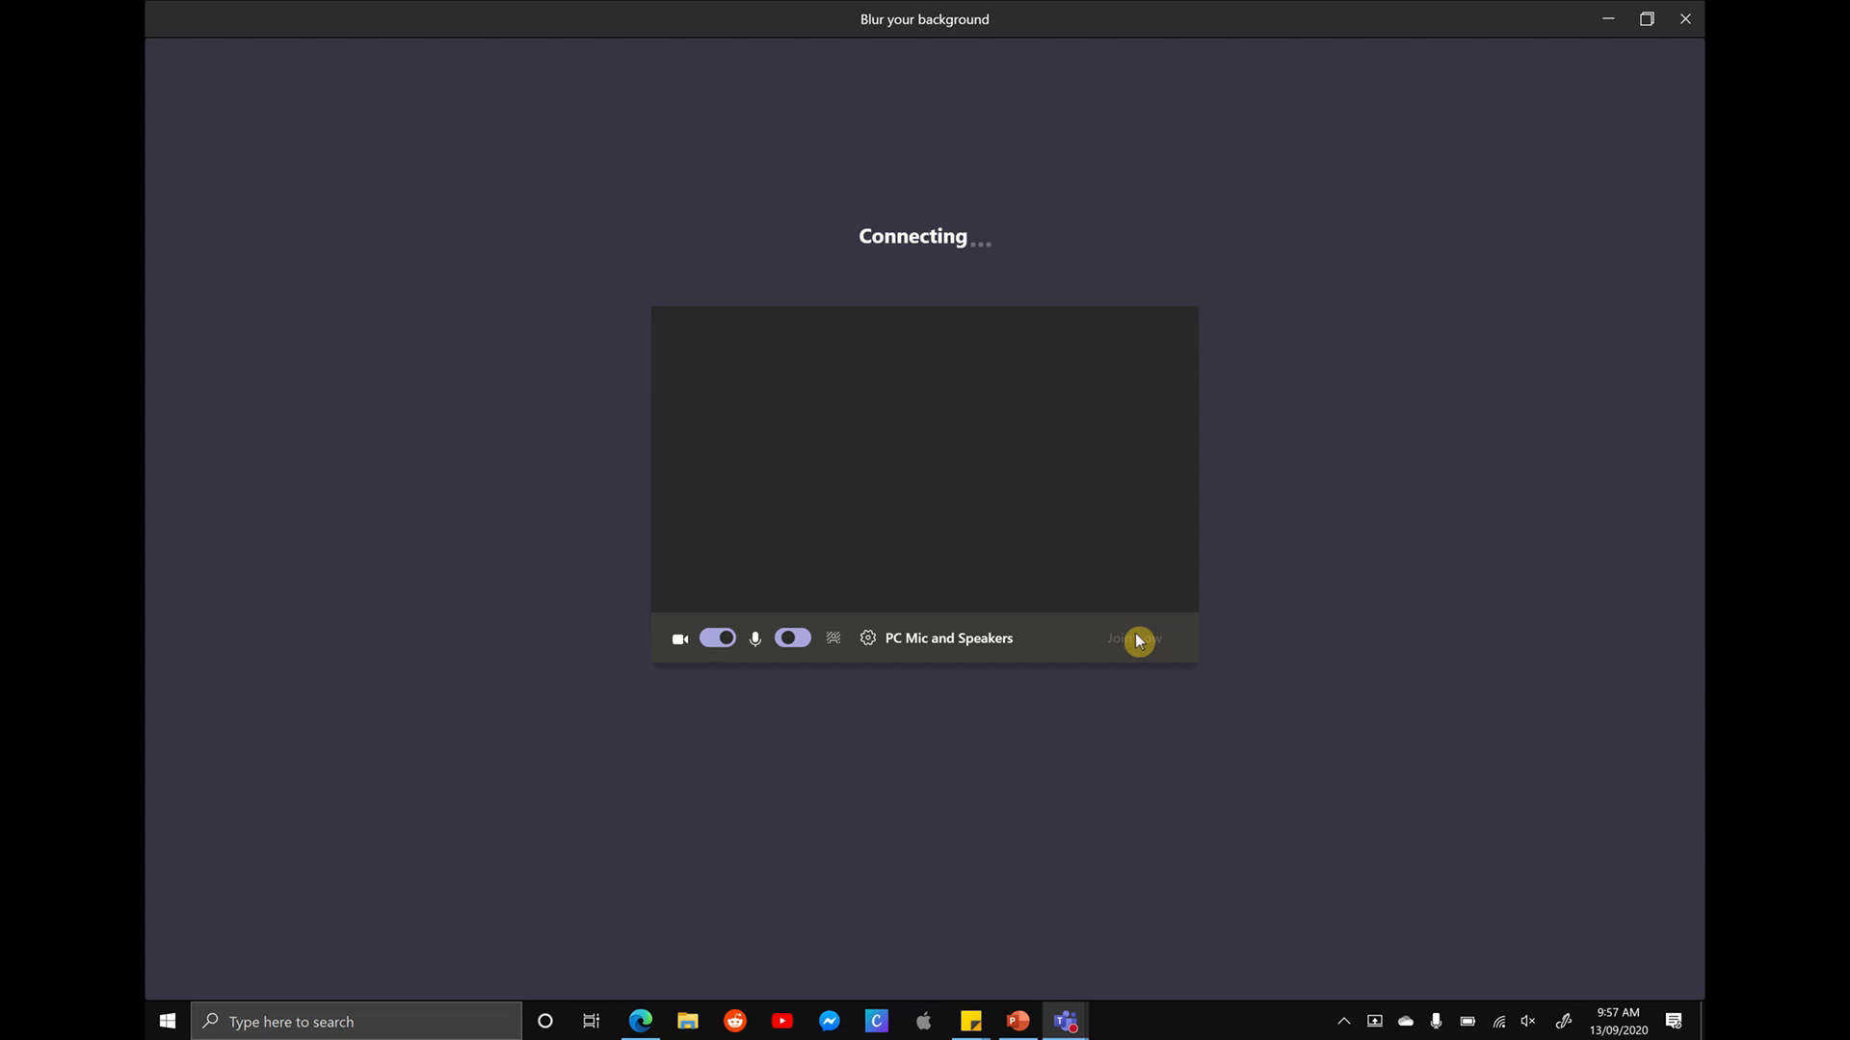
pyautogui.click(1131, 638)
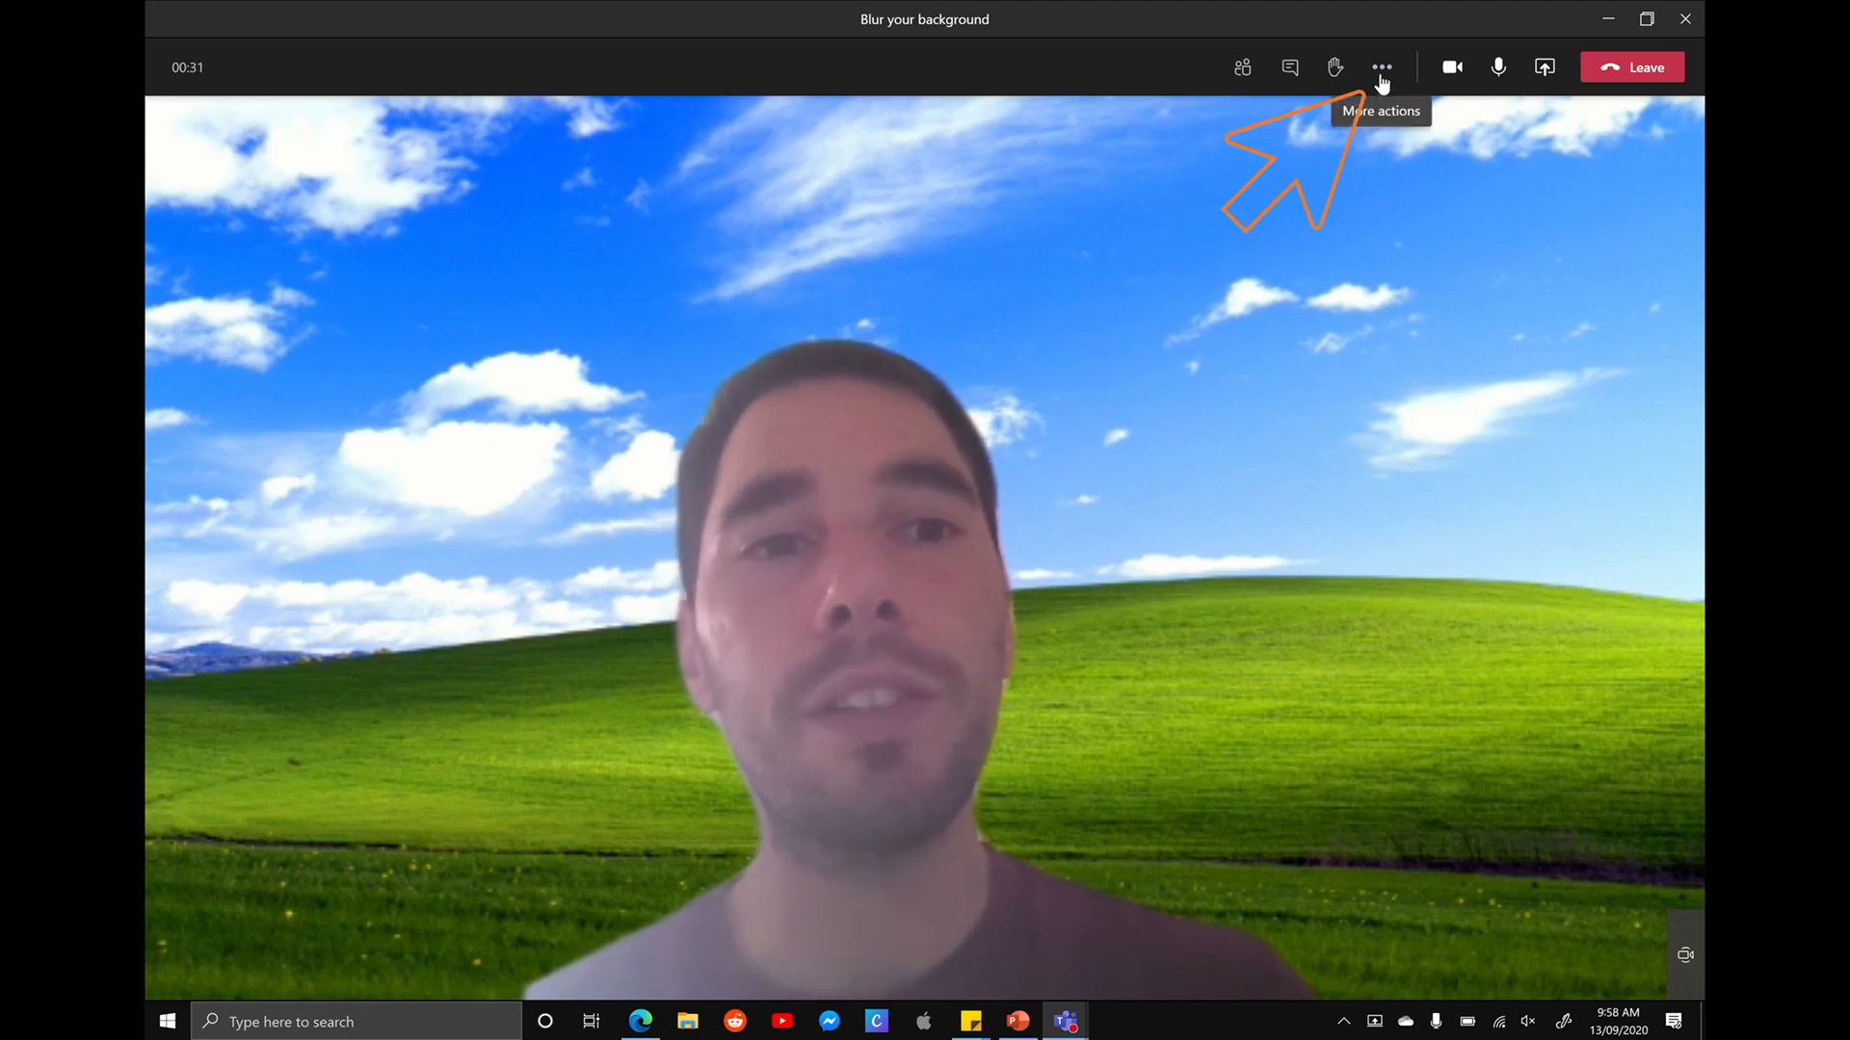
# Step: Choose Apply background effects from the meeting's More actions menu
pyautogui.click(1379, 67)
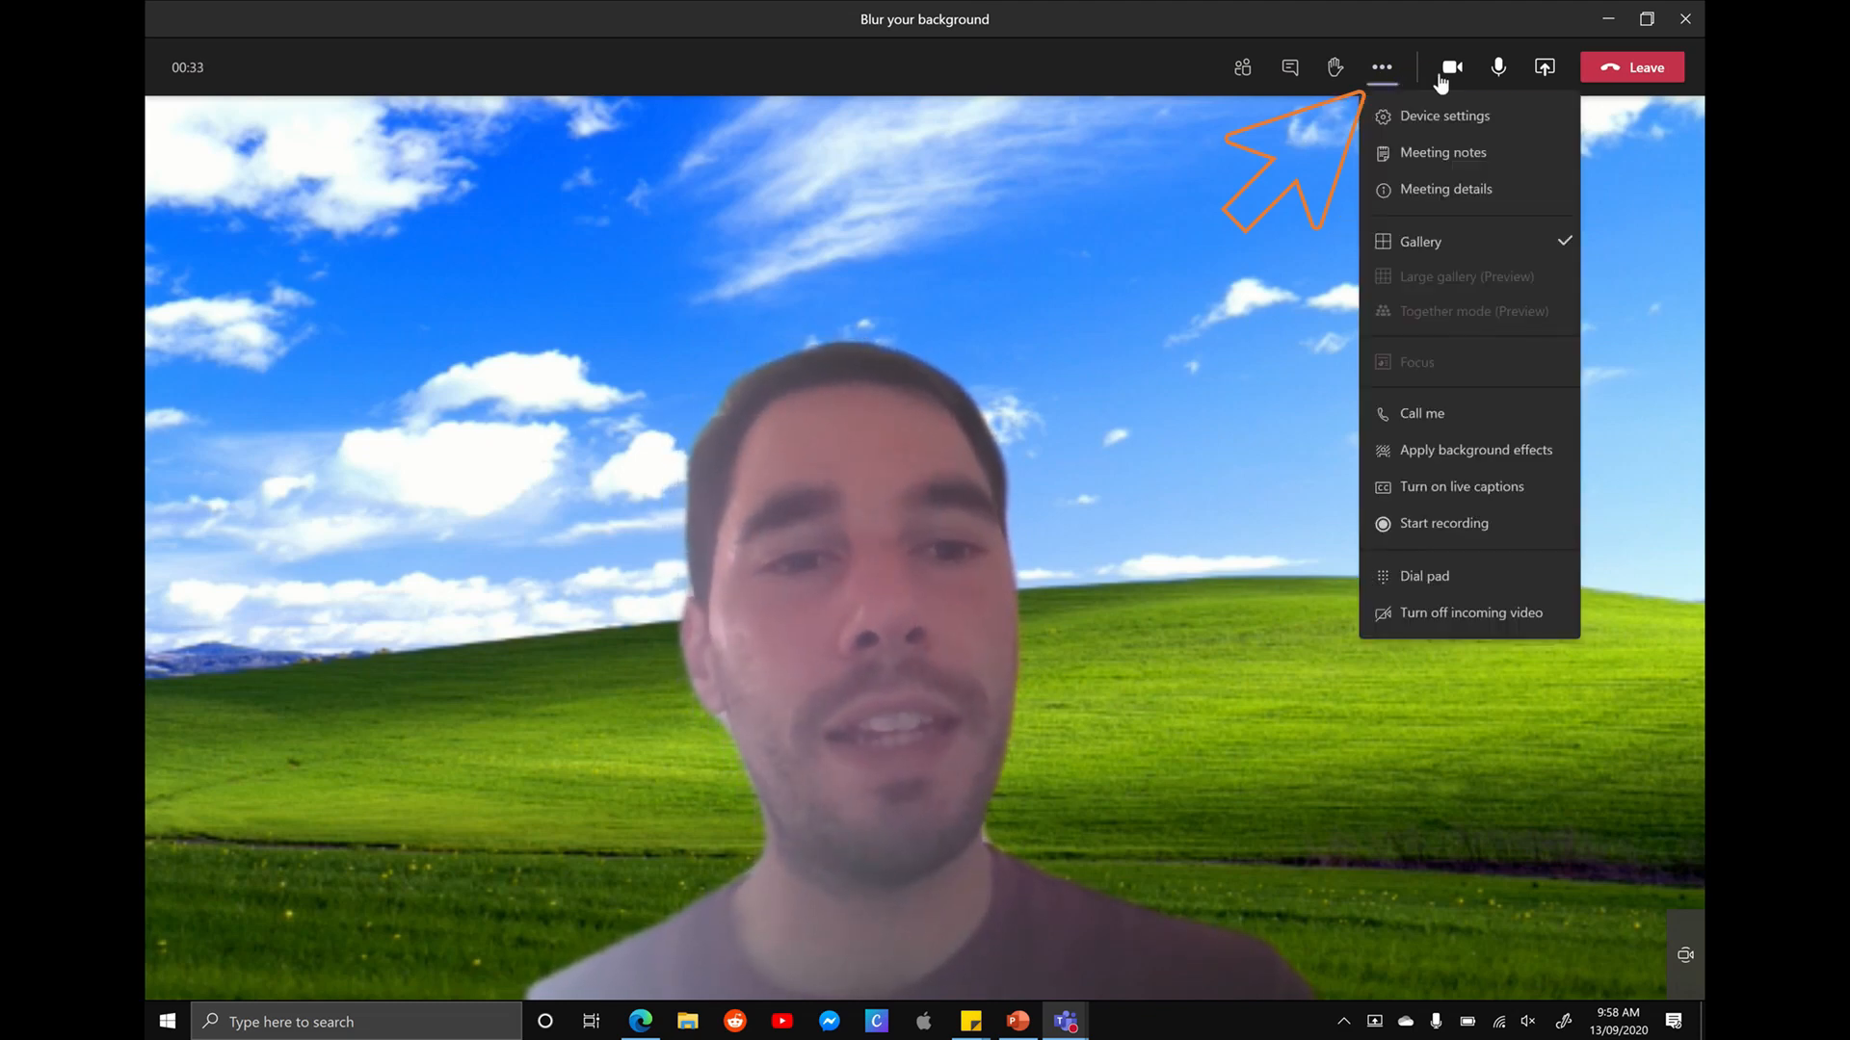
pyautogui.moveTo(1474, 449)
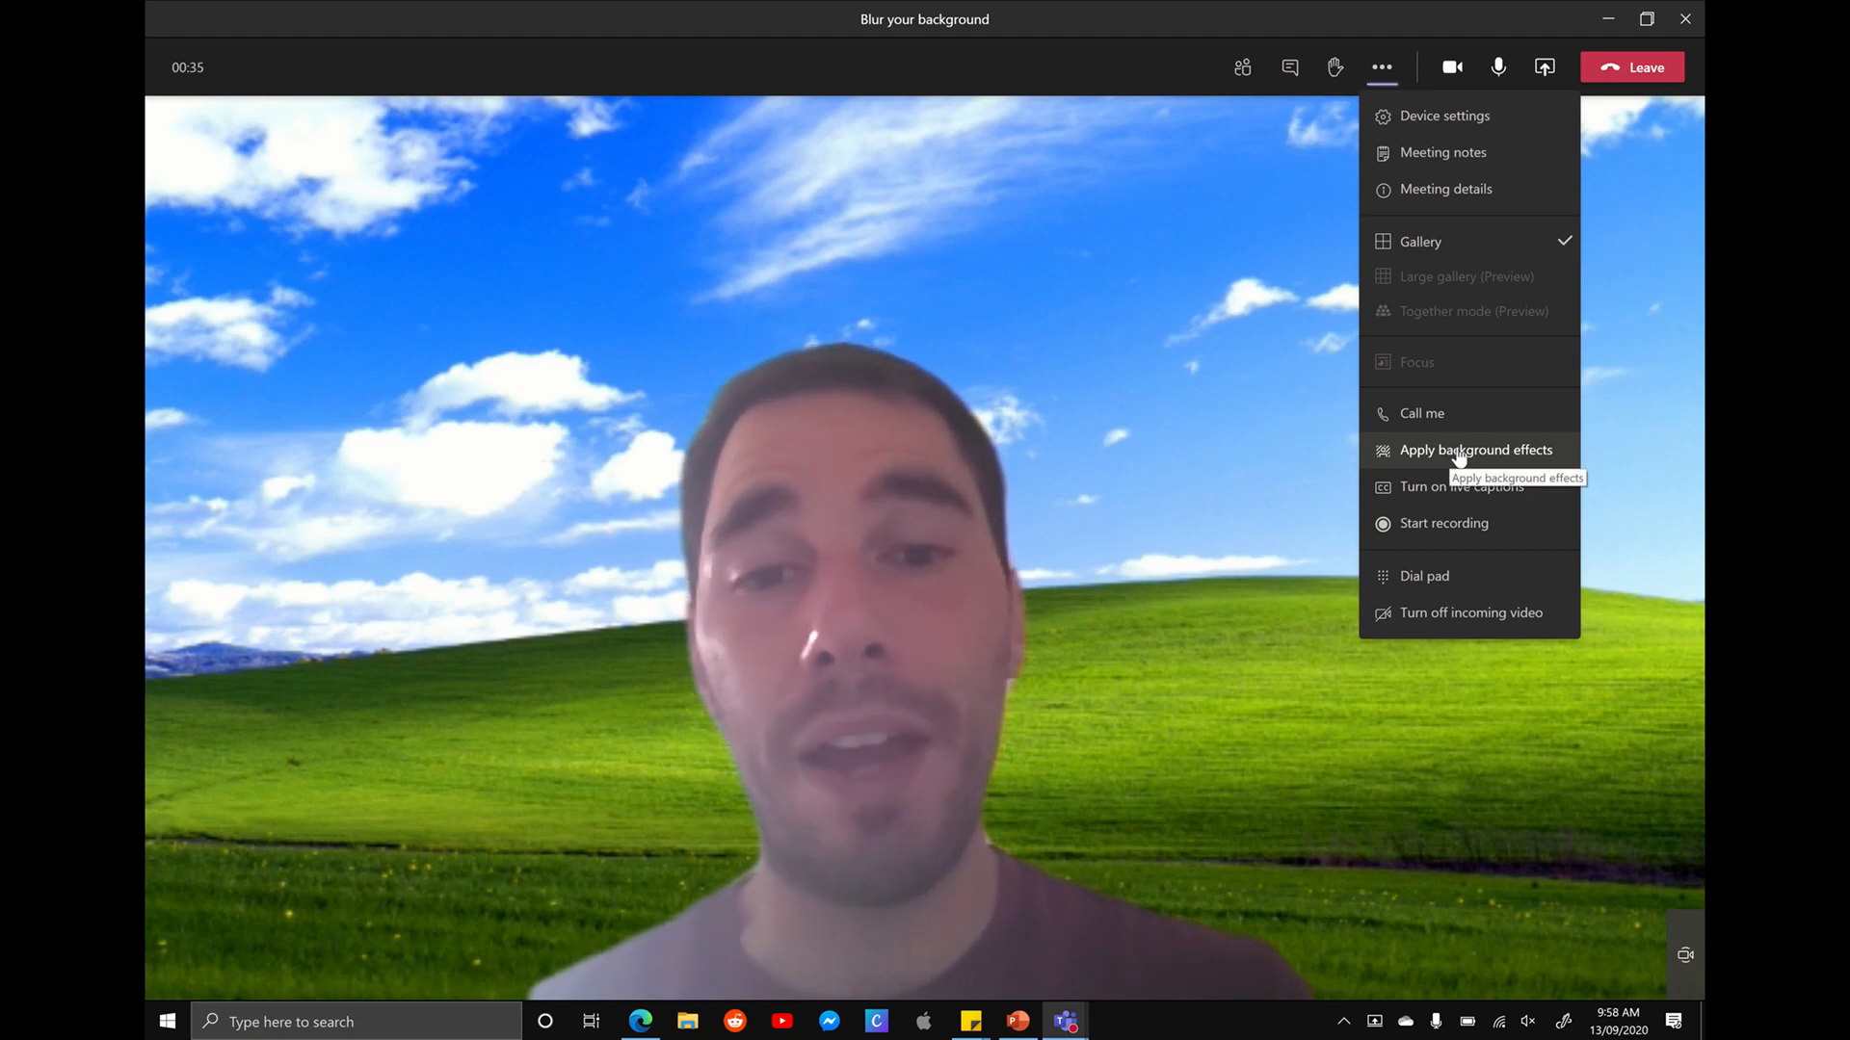
pyautogui.click(1474, 449)
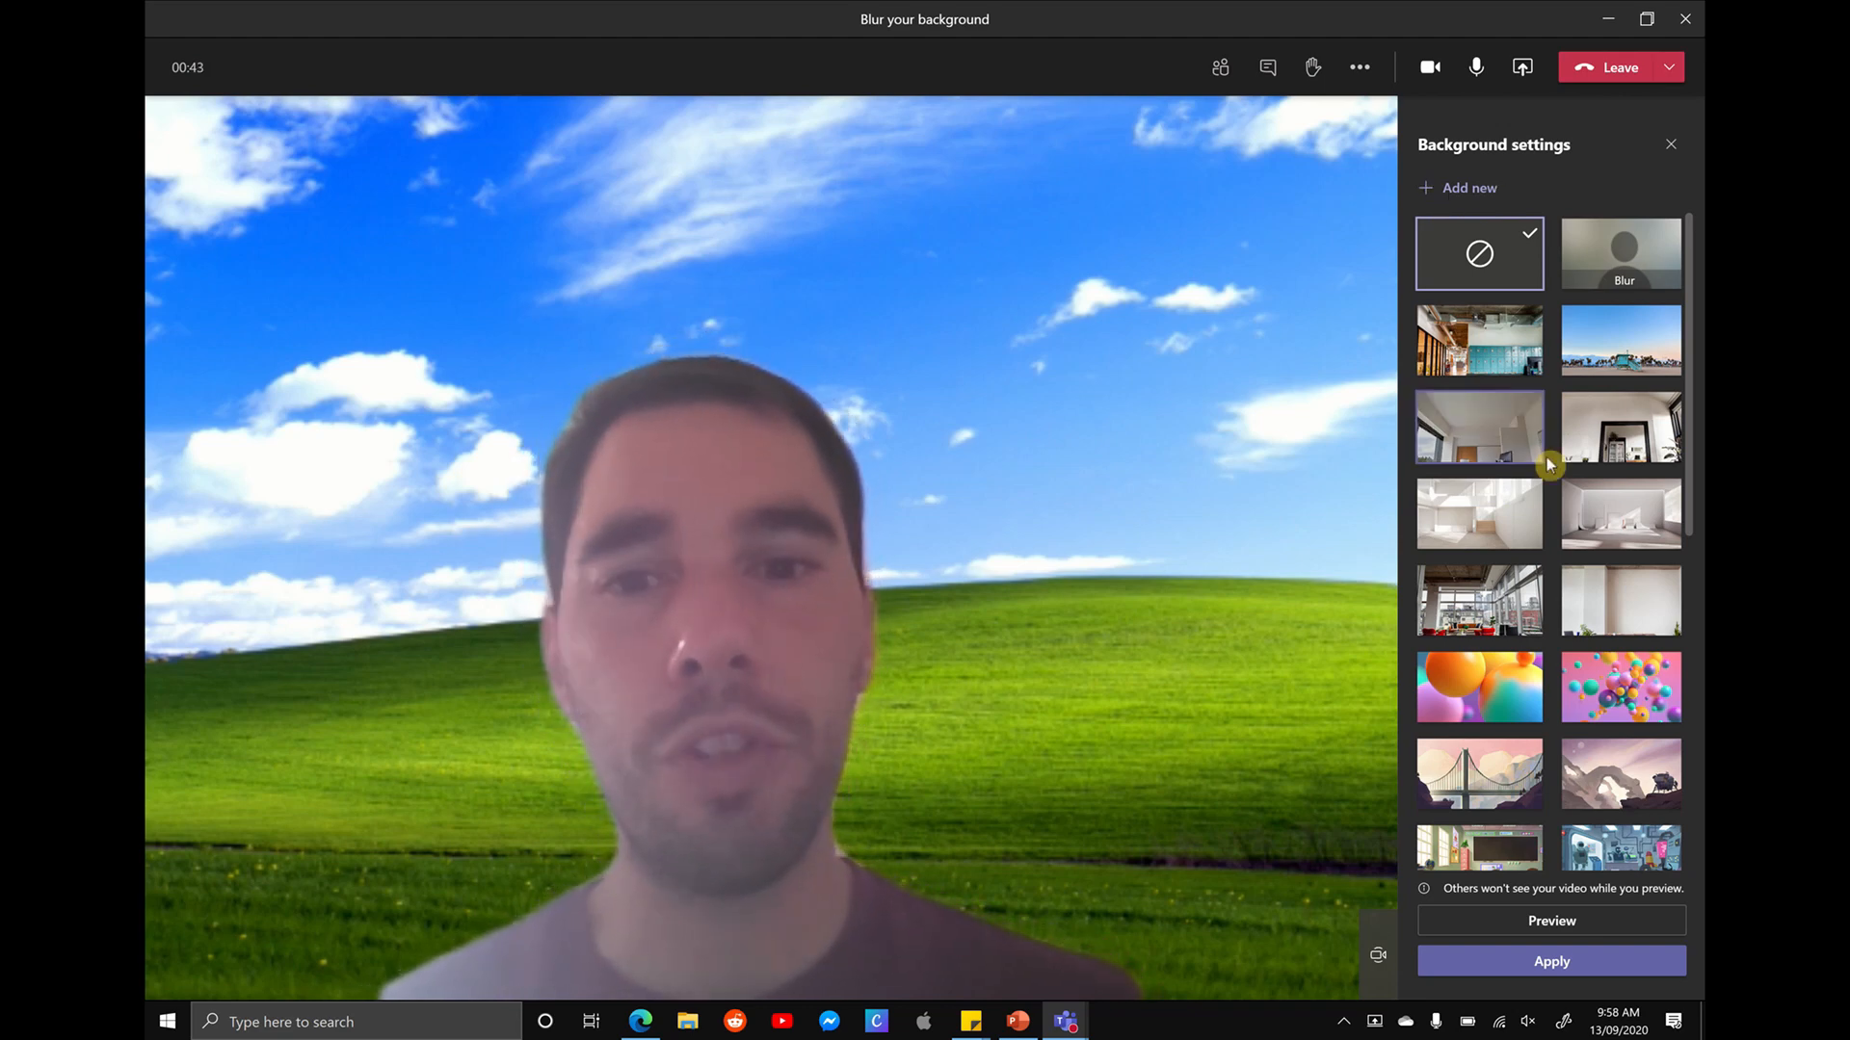
# Step: Preview and apply the beach photo as the meeting background, then close Background settings
pyautogui.scroll(-3)
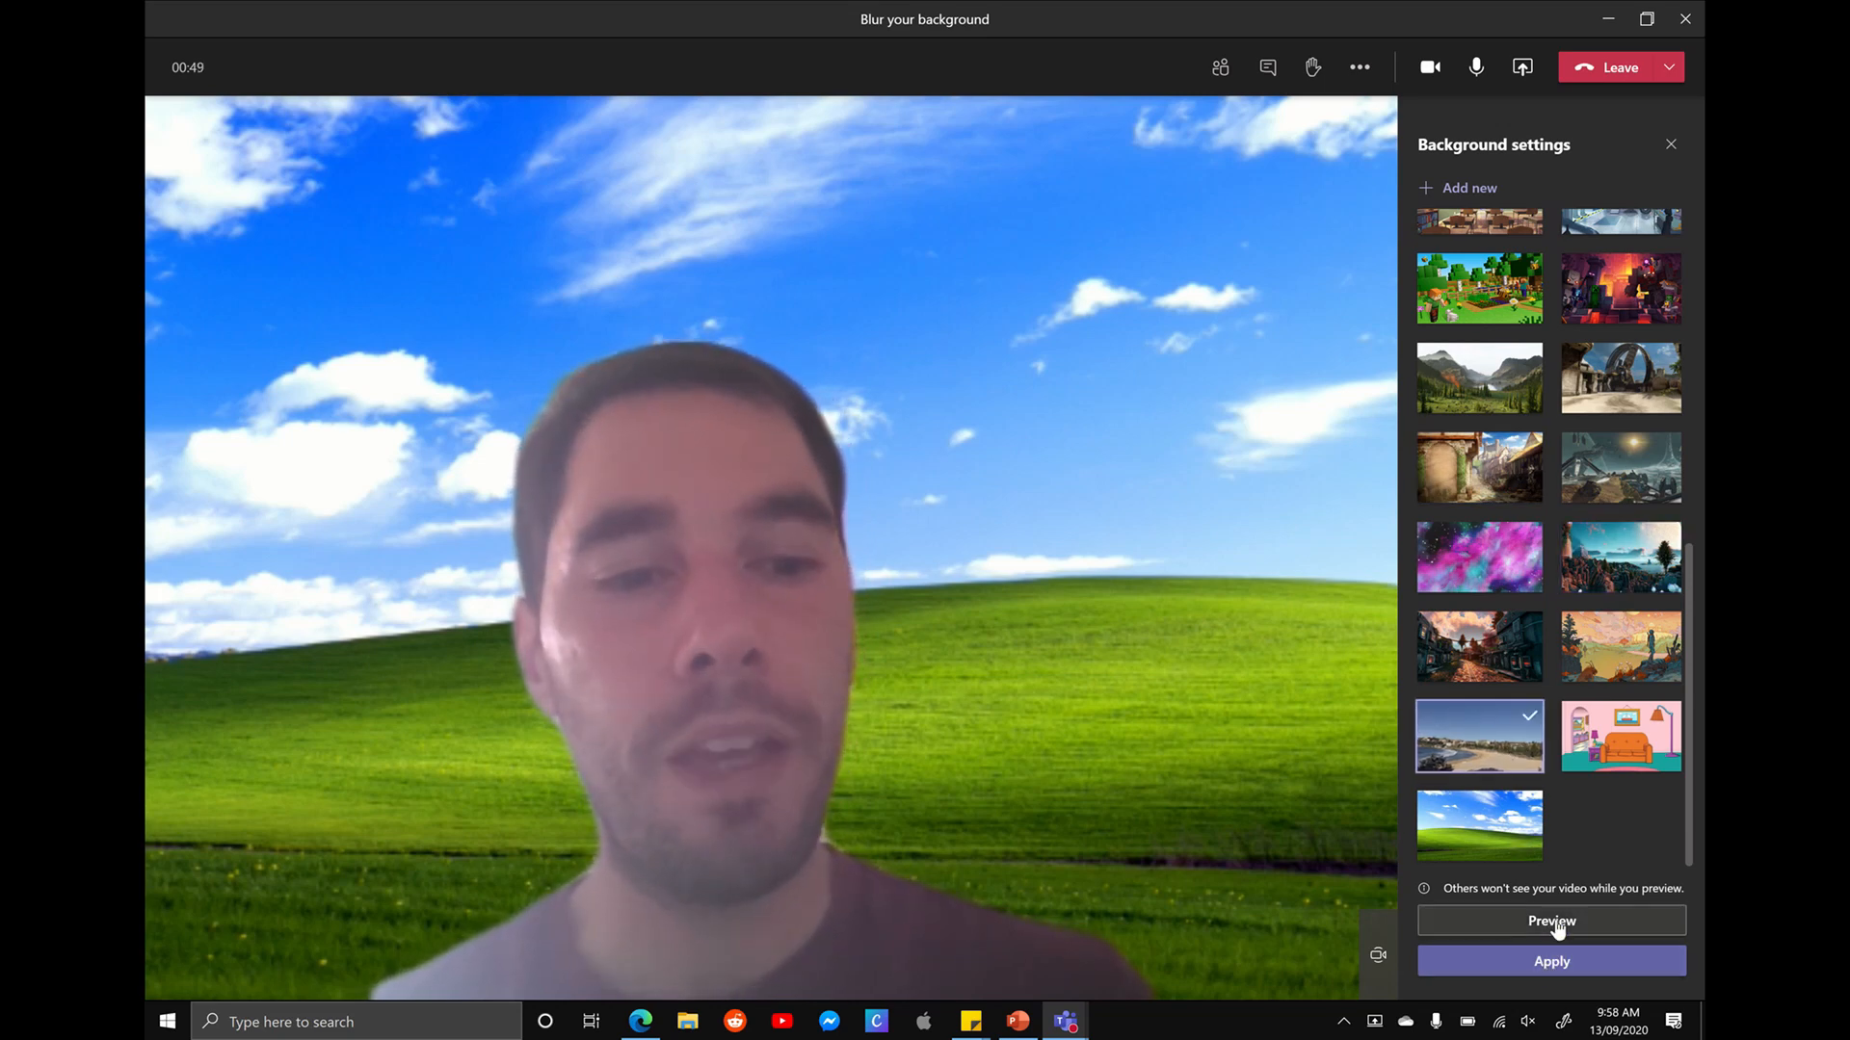
pyautogui.click(1549, 921)
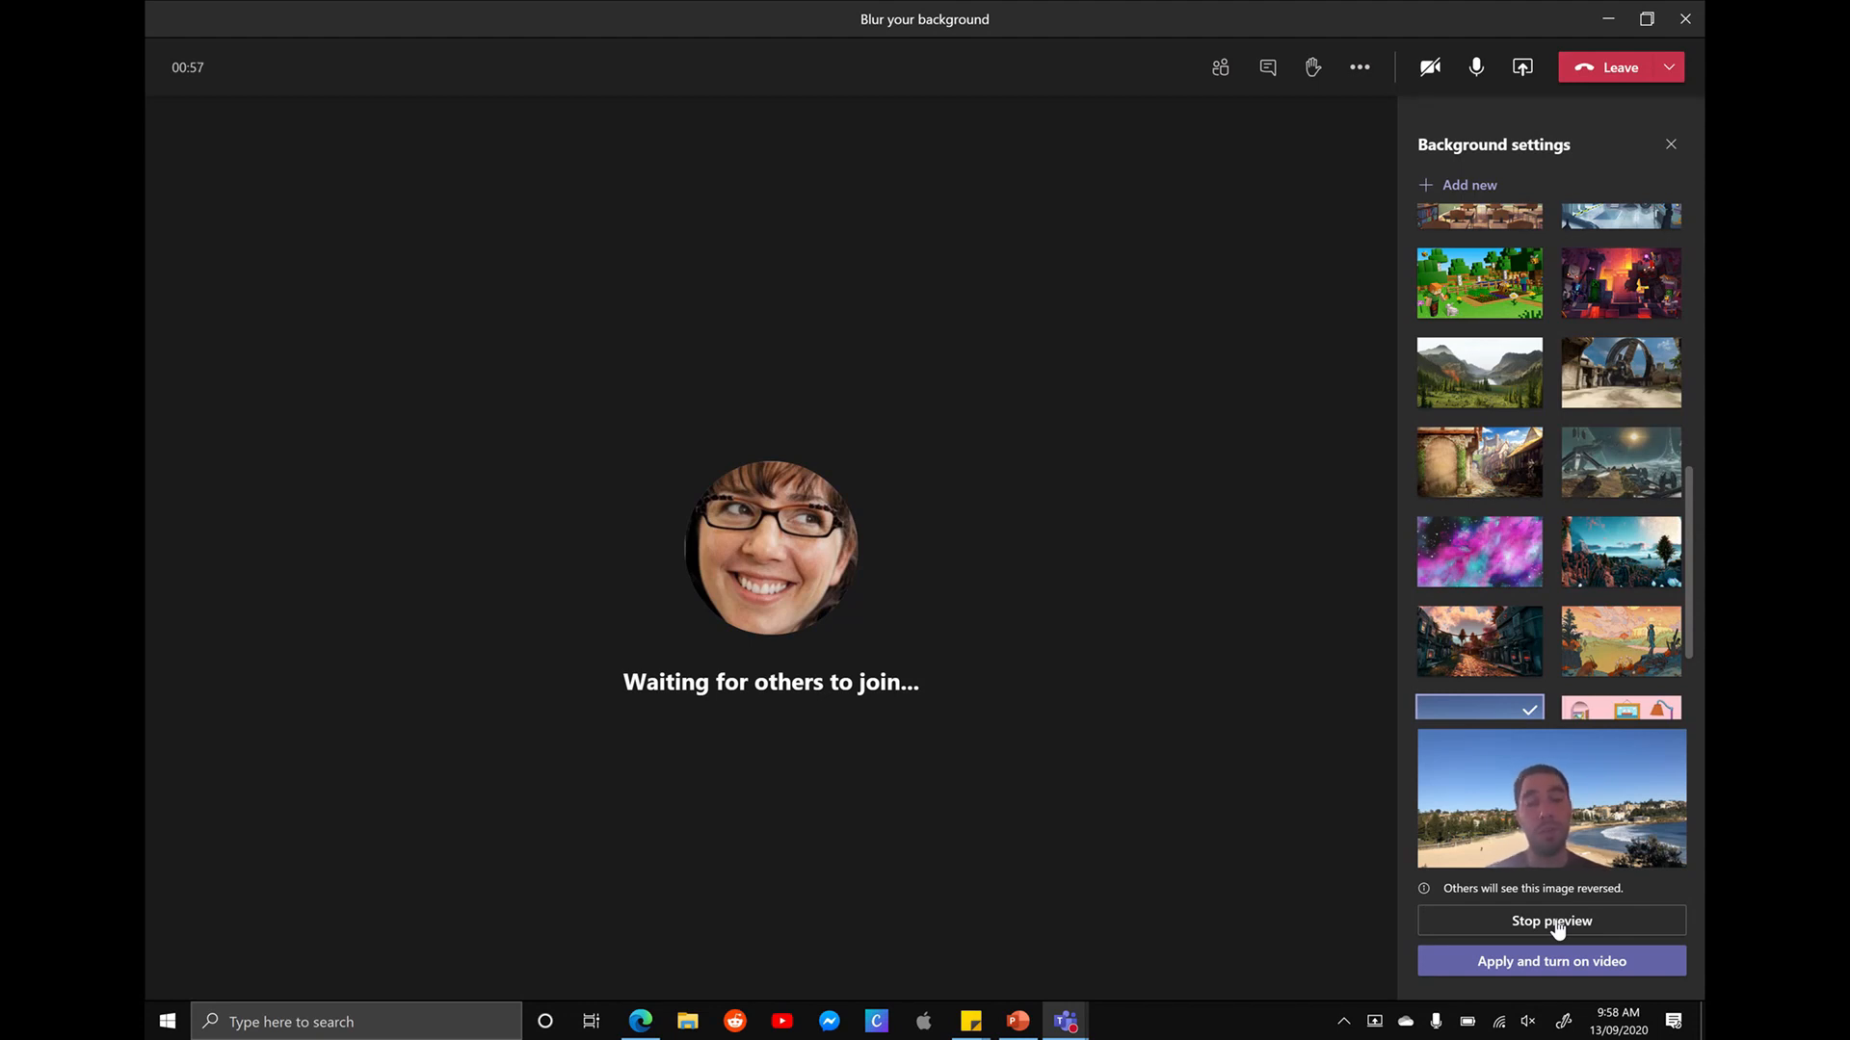
pyautogui.click(1549, 921)
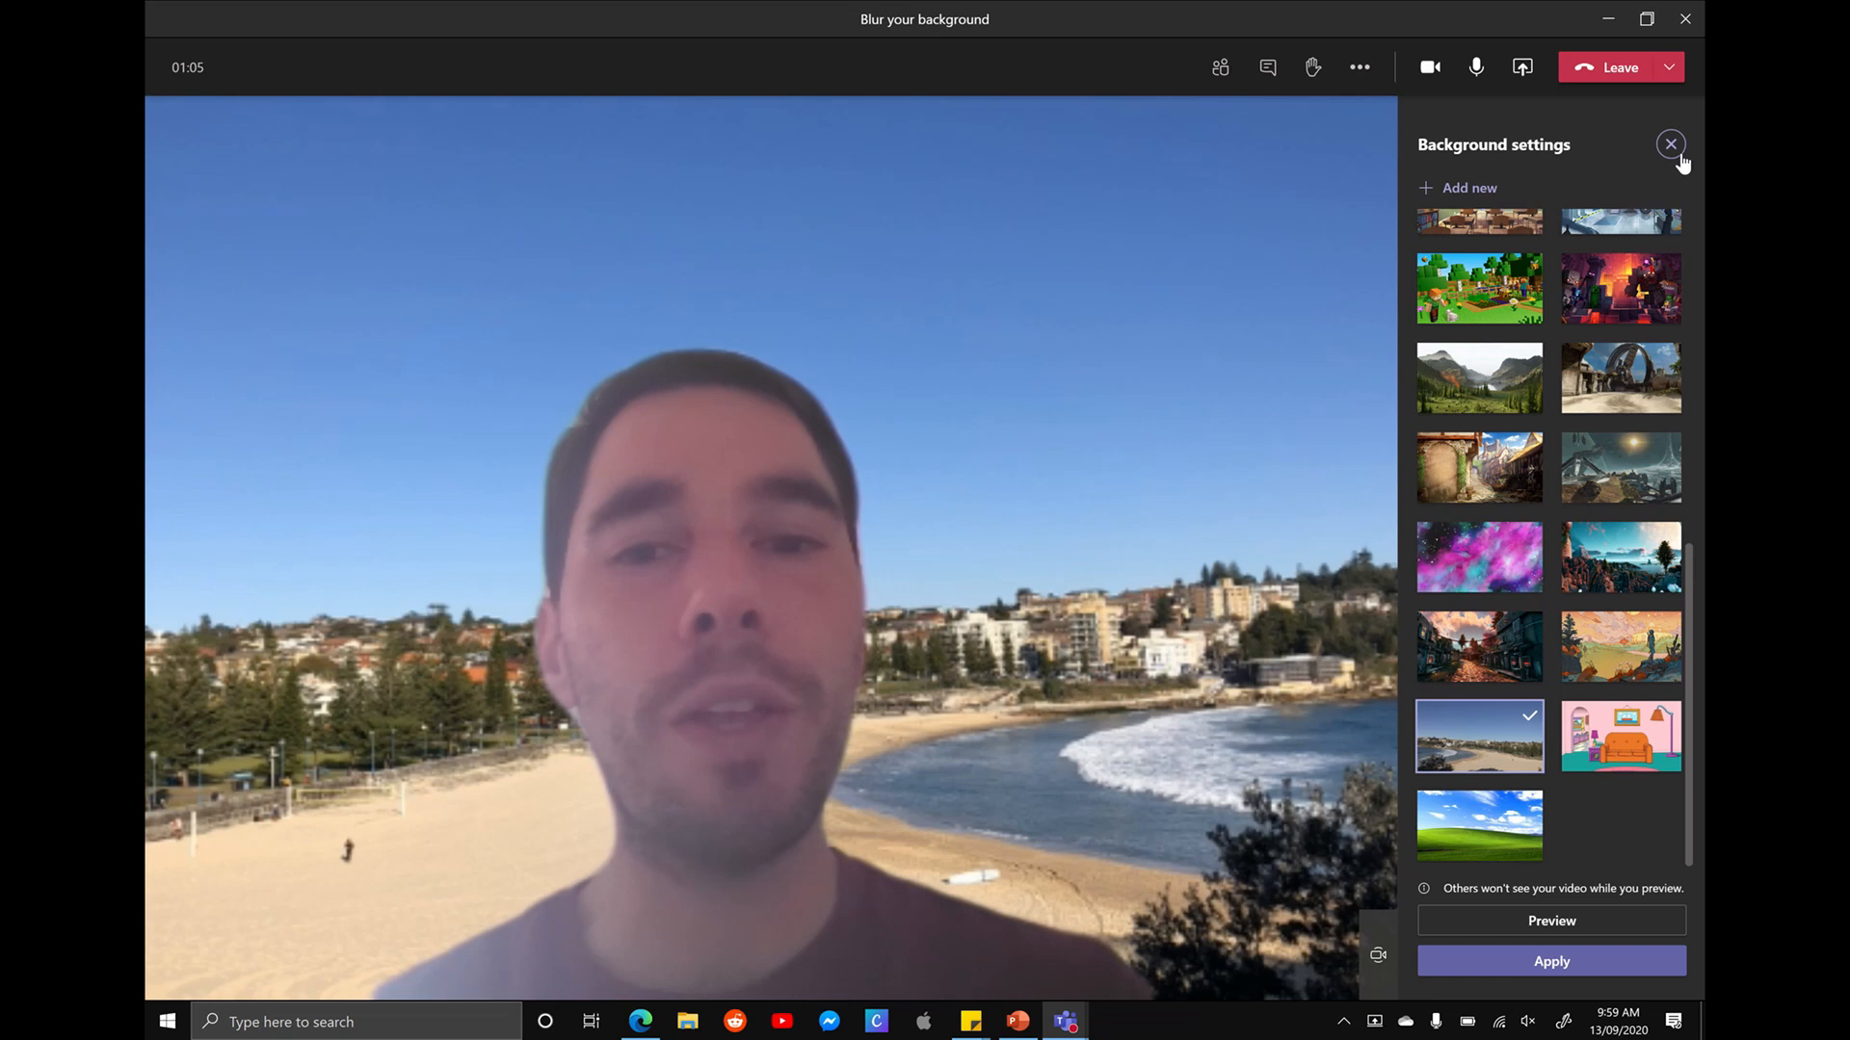
pyautogui.click(1670, 145)
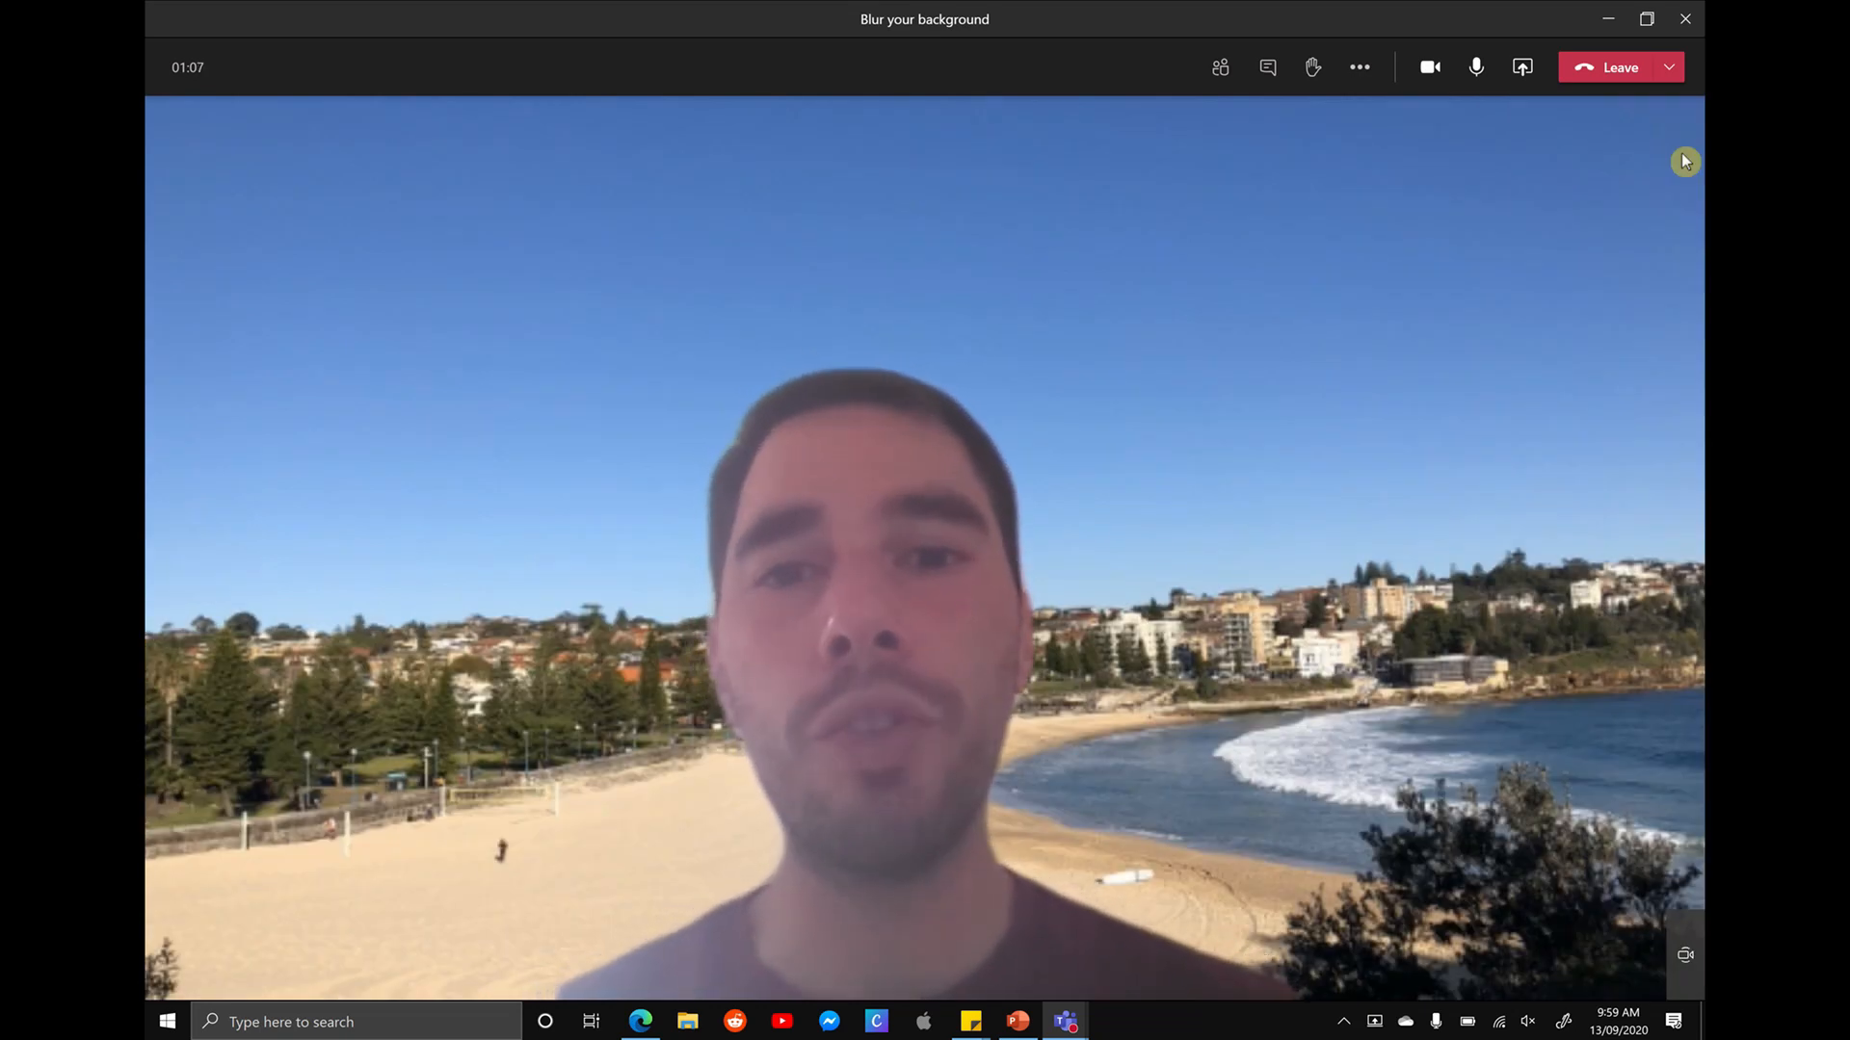